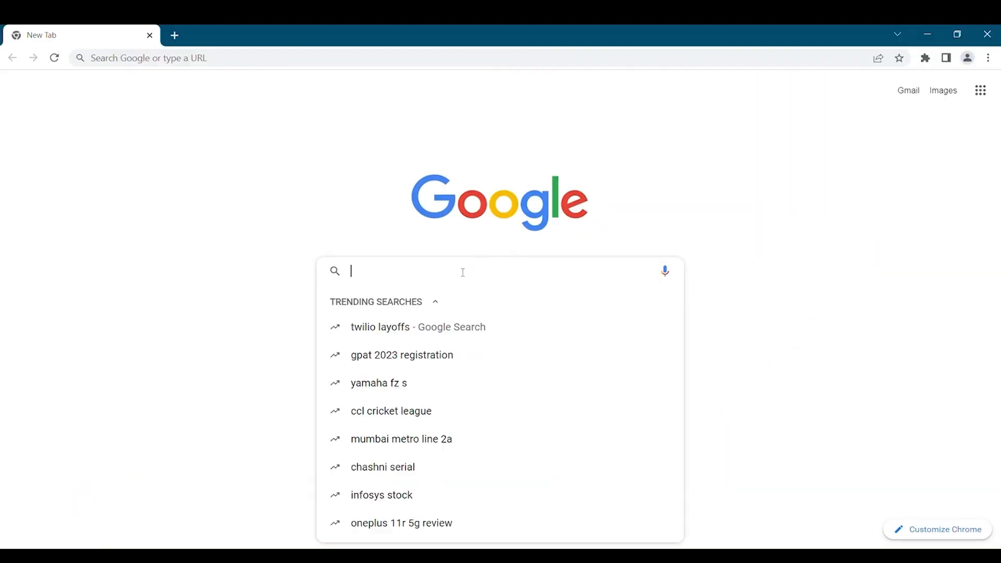
{"action": "type", "text": "www."}
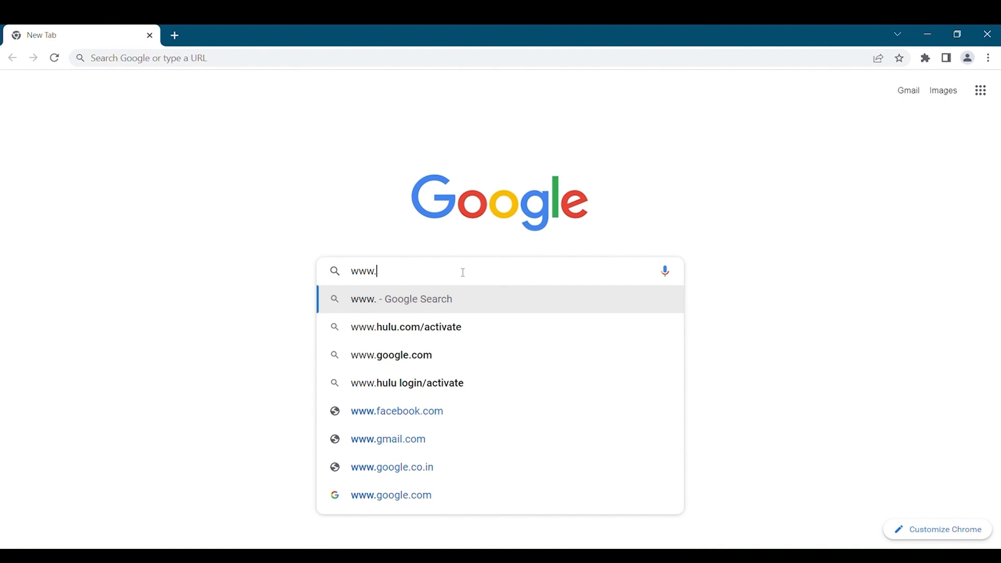
{"action": "type", "text": "hostbooks."}
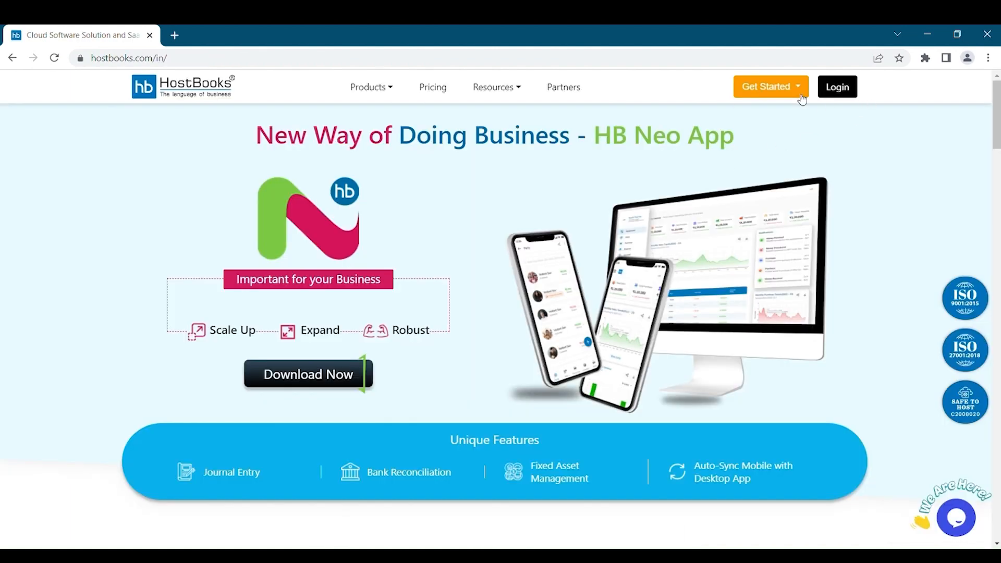
Step: Choose Free Sign Up from the homepage's Get Started menu
{"action": "left_click", "coordinate": [769, 86]}
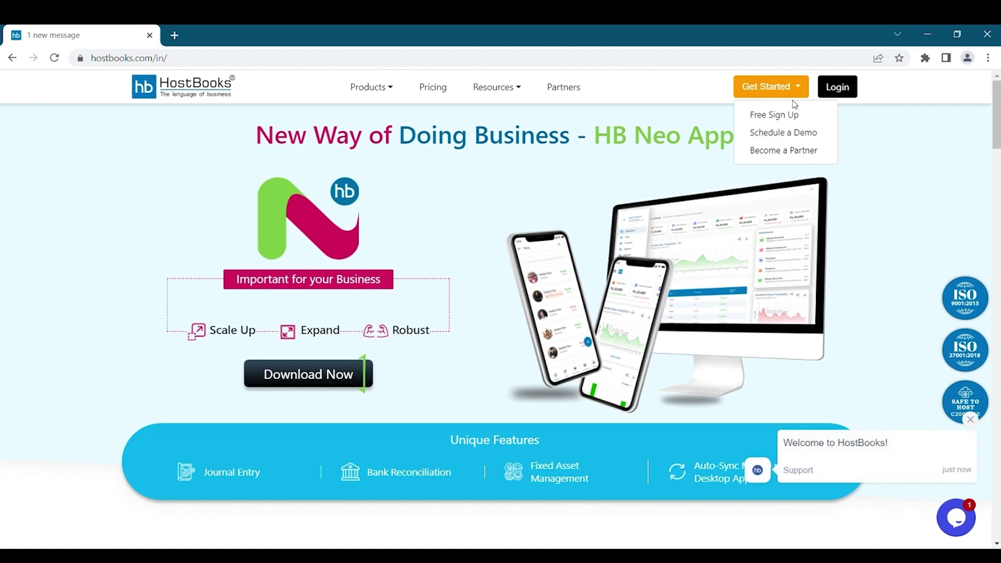
{"action": "mouse_move", "coordinate": [791, 114]}
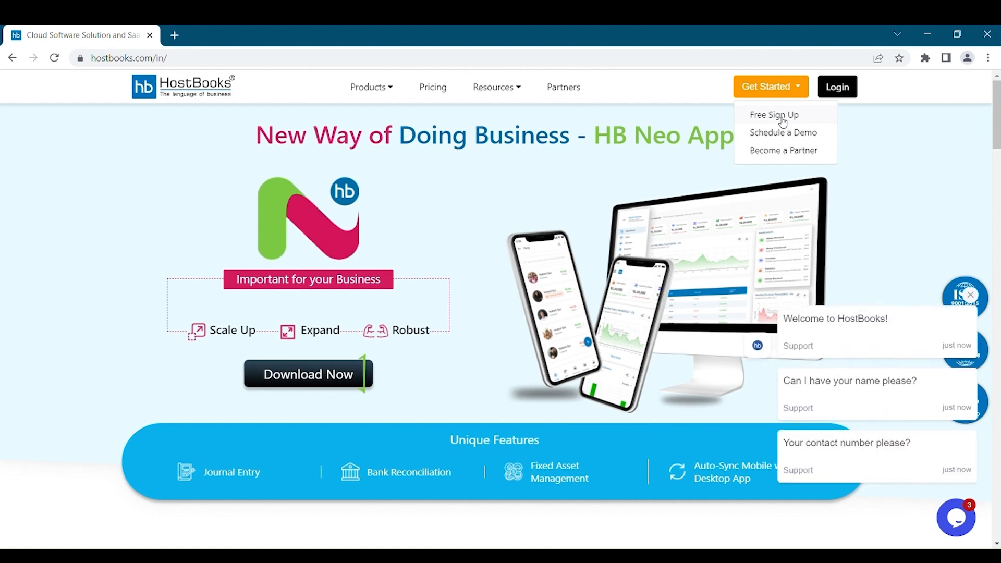
{"action": "left_click", "coordinate": [773, 115]}
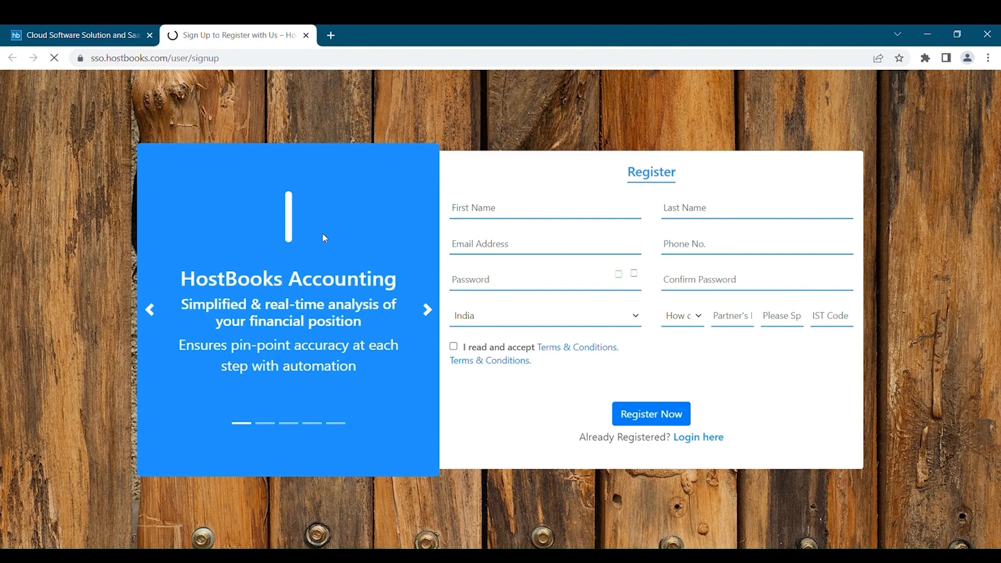
{"action": "type", "text": "Singh"}
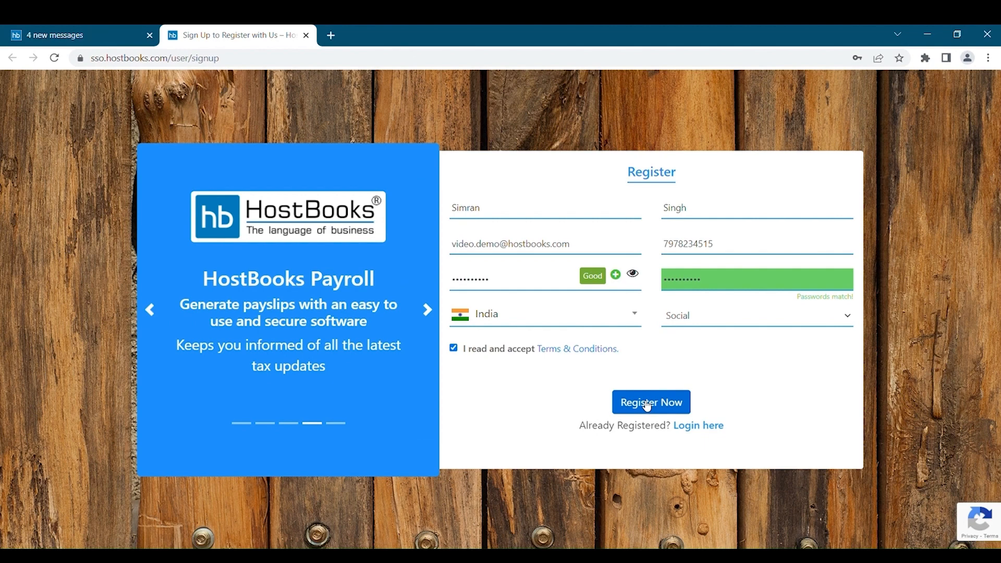
{"action": "left_click", "coordinate": [651, 402]}
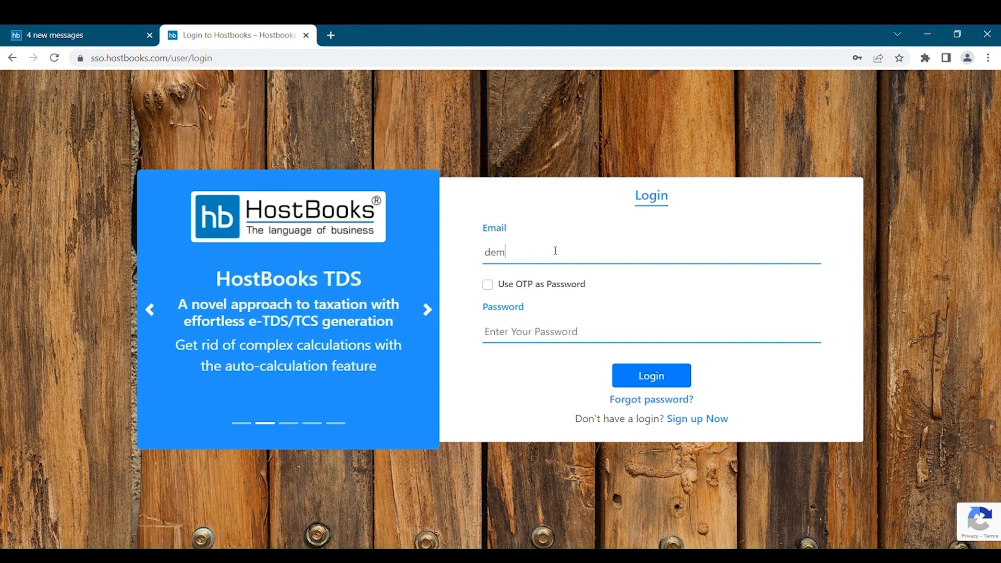
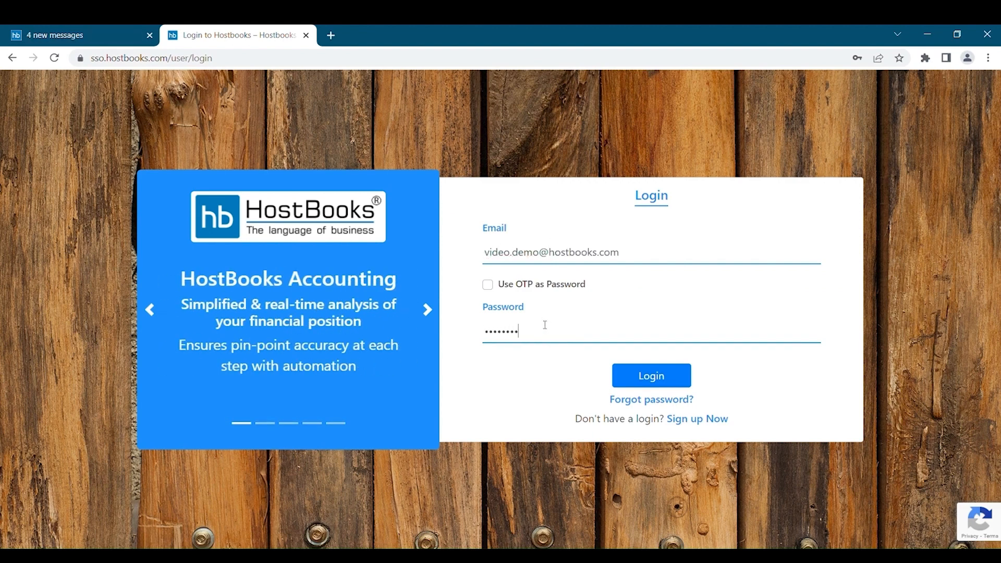
{"action": "left_click", "coordinate": [650, 375]}
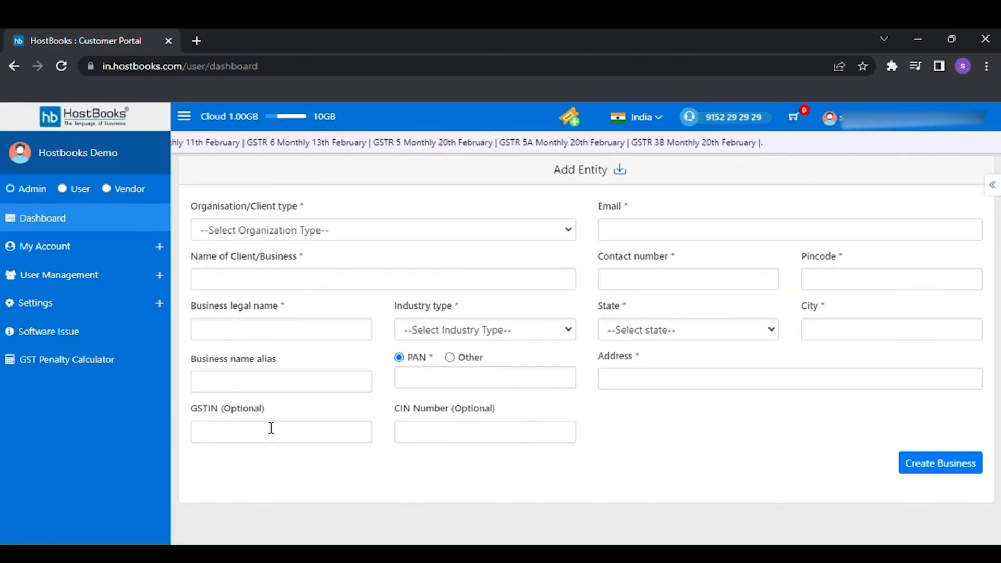
{"action": "left_click", "coordinate": [281, 431]}
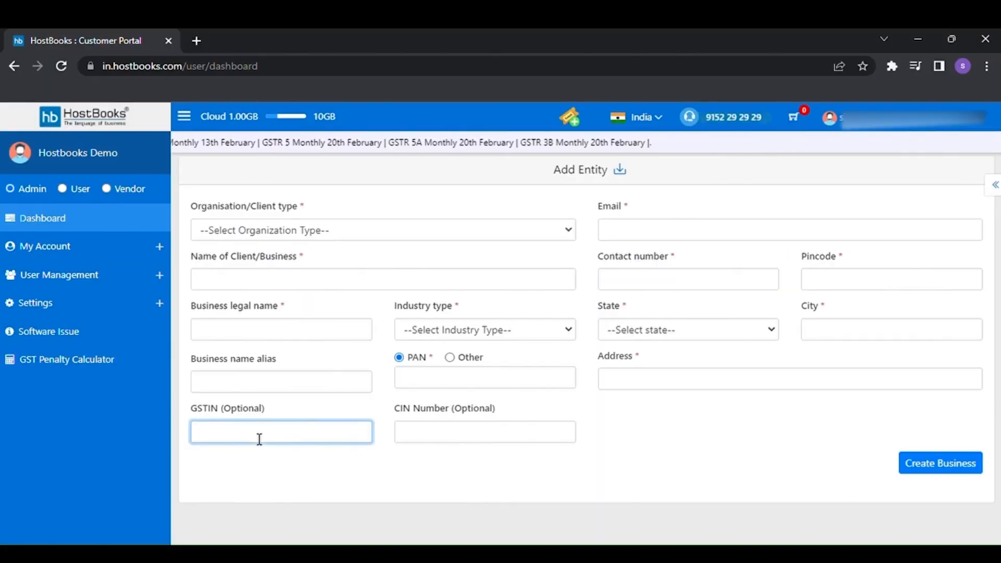
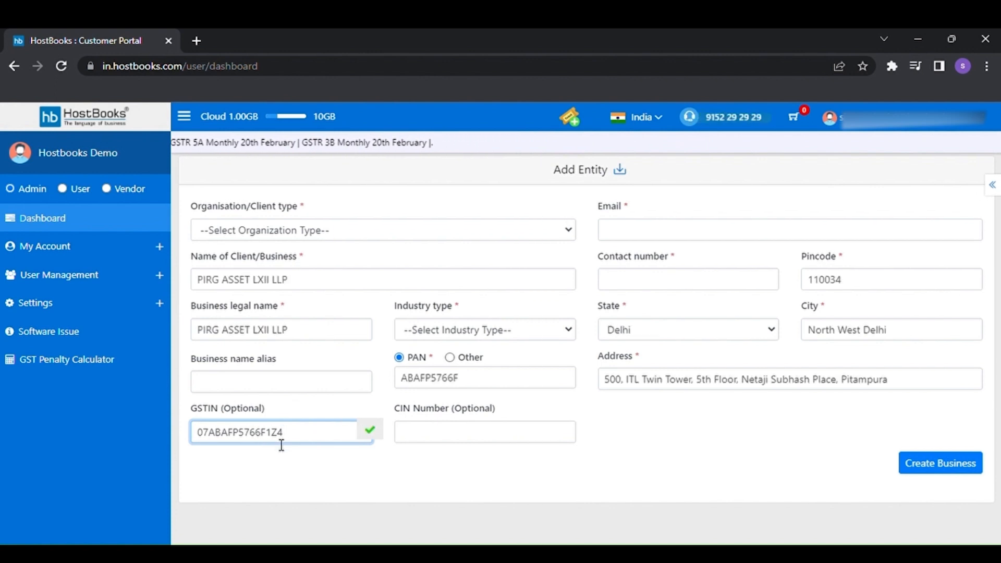
{"action": "mouse_move", "coordinate": [330, 426]}
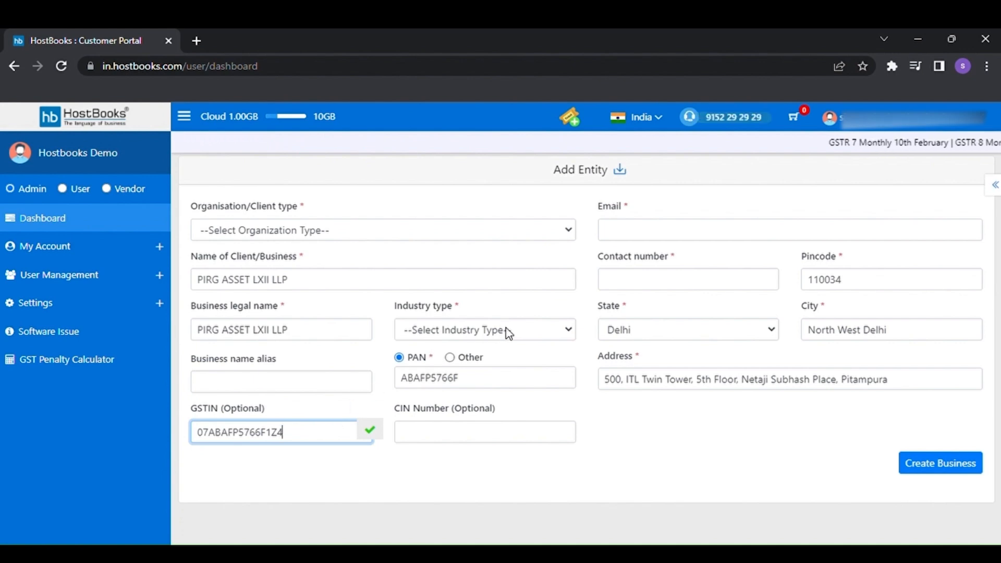
{"action": "left_click", "coordinate": [380, 230]}
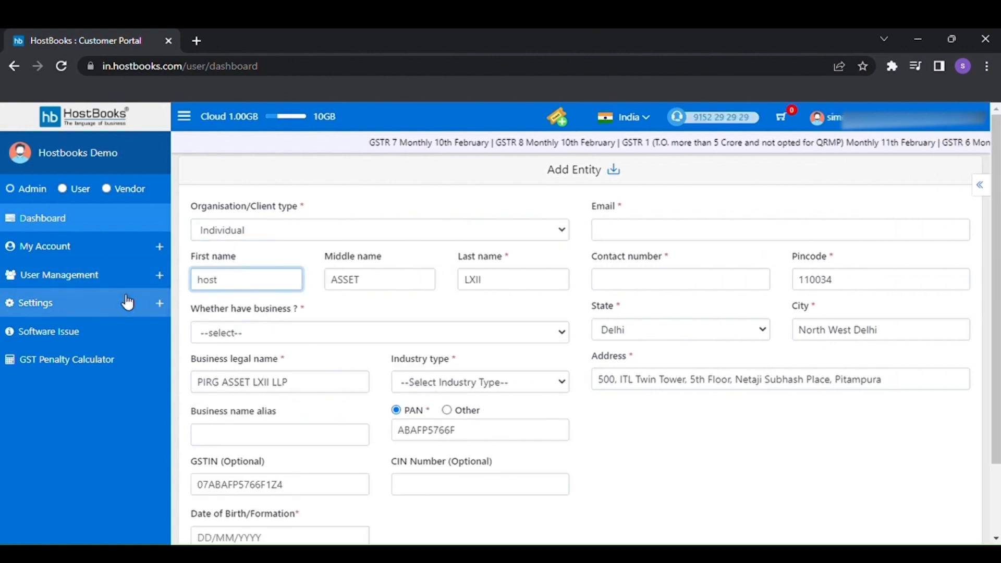
{"action": "type", "text": "Hostb"}
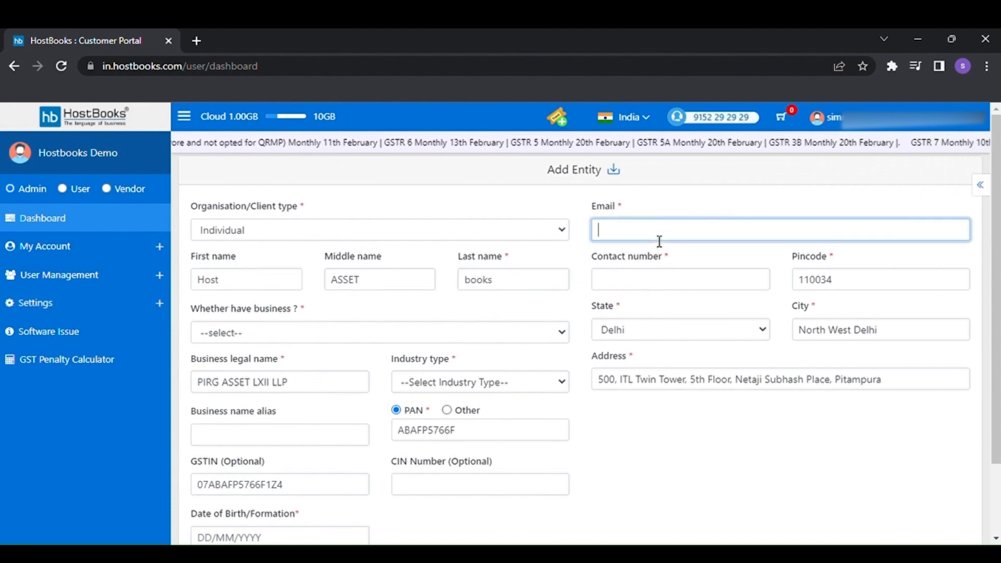
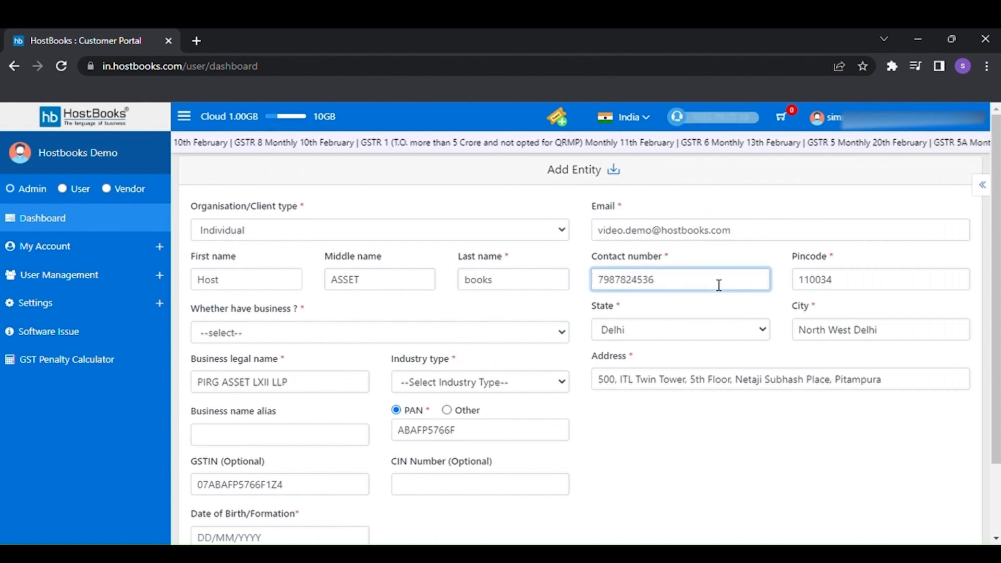
{"action": "scroll", "scroll_direction": "down", "scroll_amount": 3}
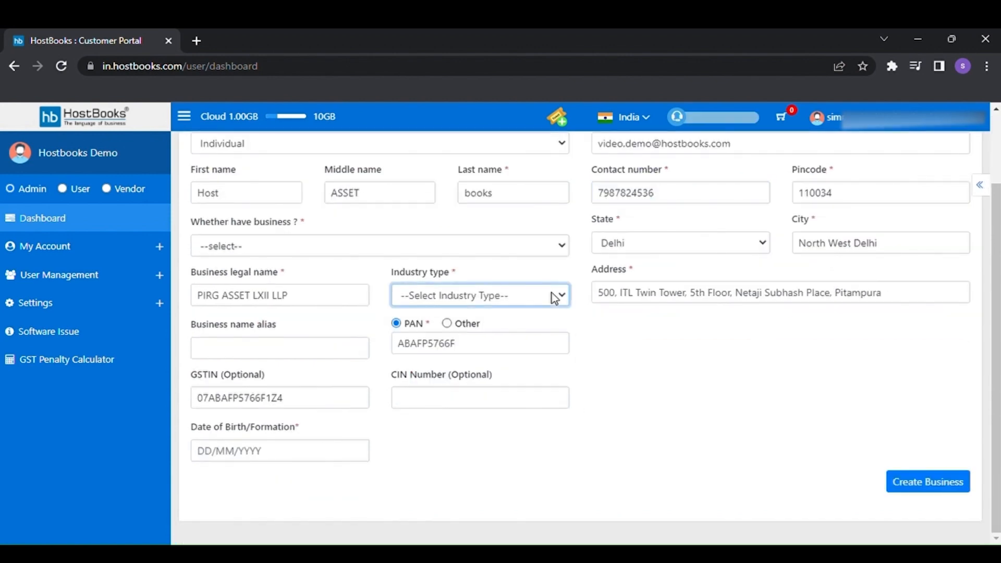
{"action": "left_click", "coordinate": [926, 481]}
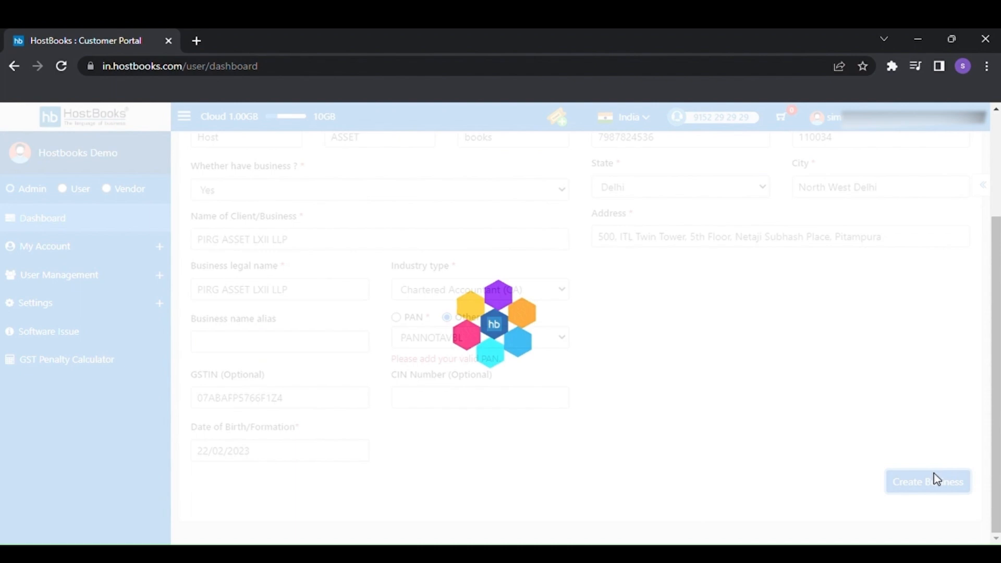
Step: Select all modules, save accounting year start 01-04-2022, and return to the dashboard
{"action": "left_click", "coordinate": [927, 481]}
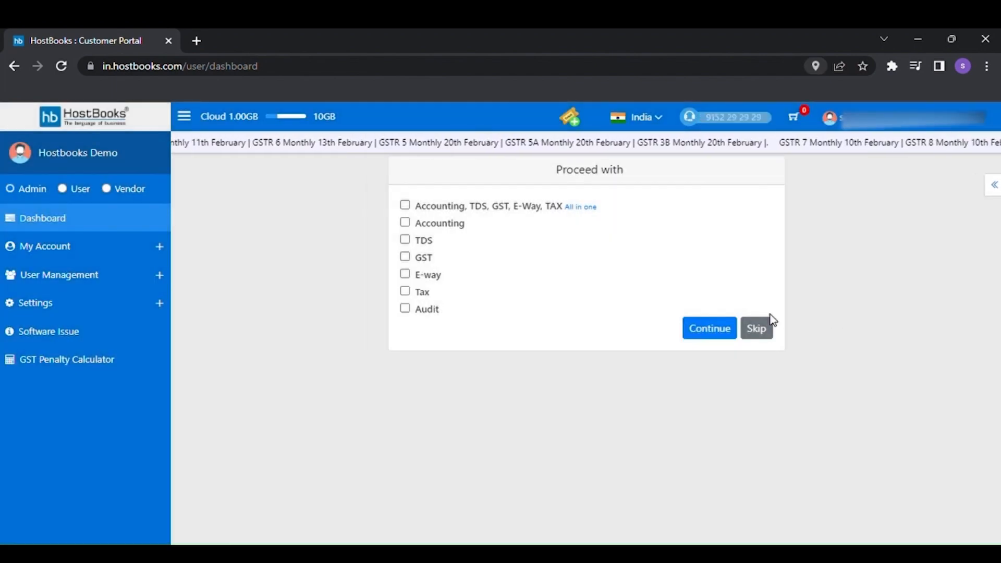
{"action": "left_click", "coordinate": [404, 204]}
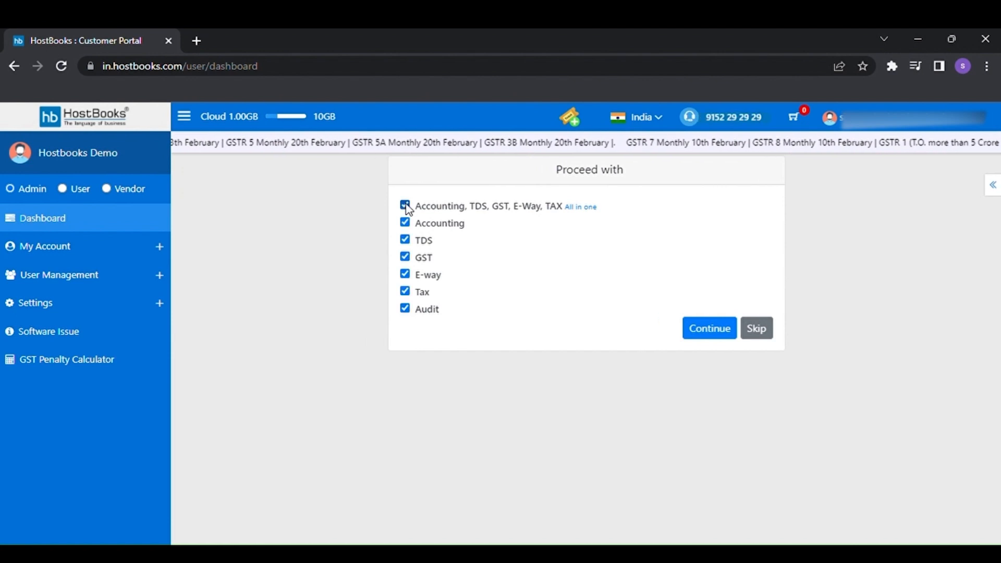
{"action": "left_click", "coordinate": [708, 328]}
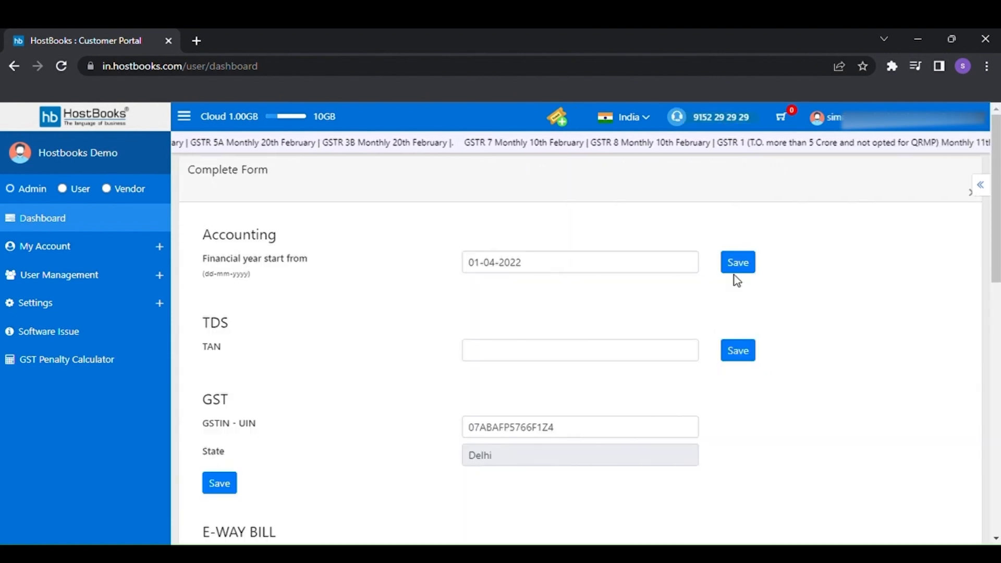
{"action": "left_click", "coordinate": [737, 261]}
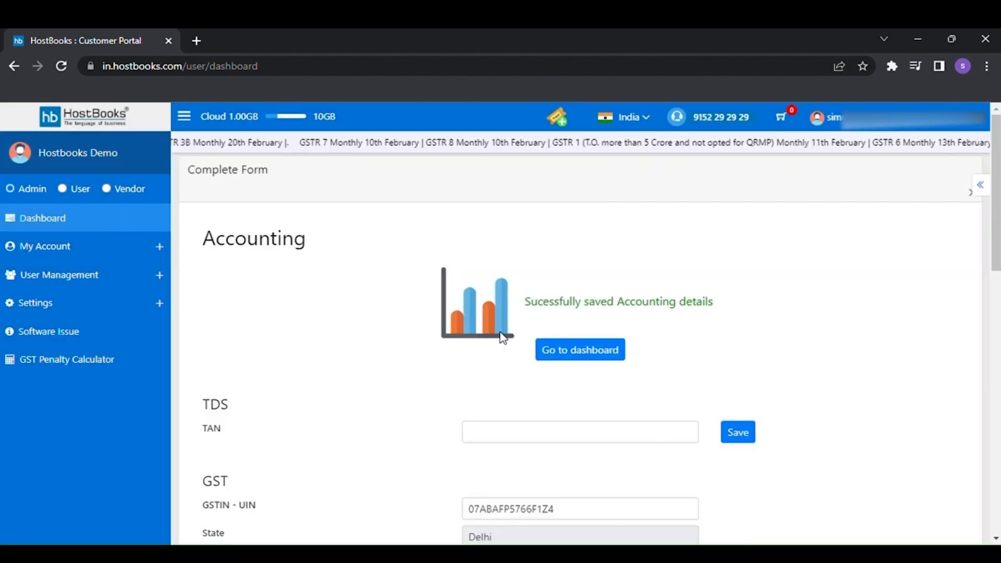
{"action": "left_click", "coordinate": [579, 350]}
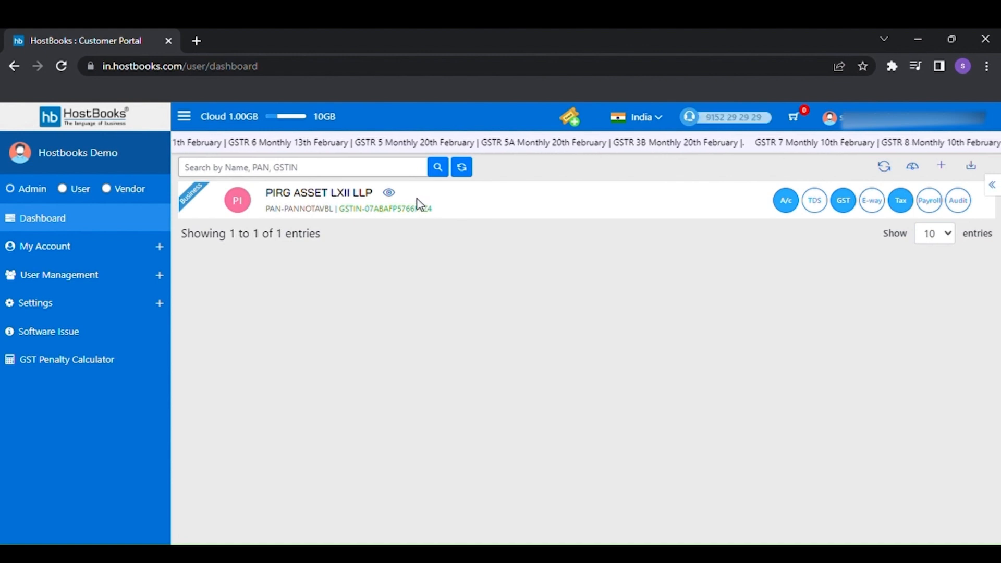
{"action": "mouse_move", "coordinate": [941, 166]}
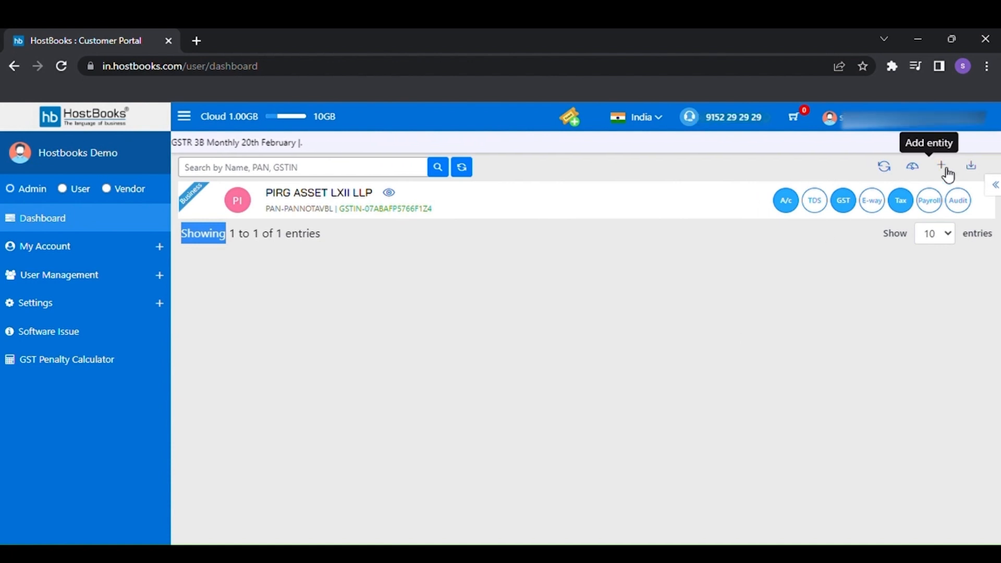
Step: Create the SAS Enterprise entity, save its financial year, and return to the dashboard
{"action": "left_click", "coordinate": [940, 166]}
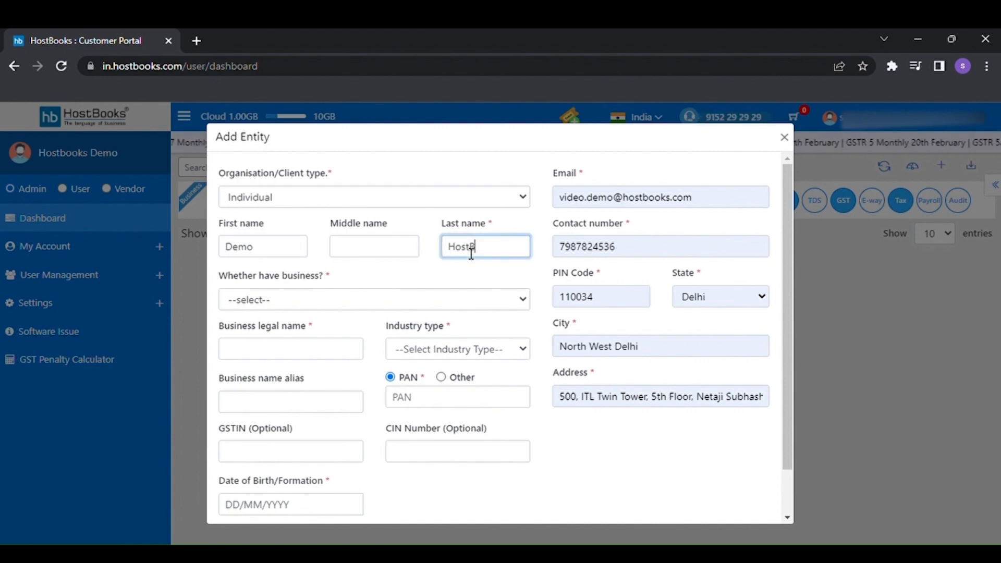
{"action": "left_click", "coordinate": [720, 496]}
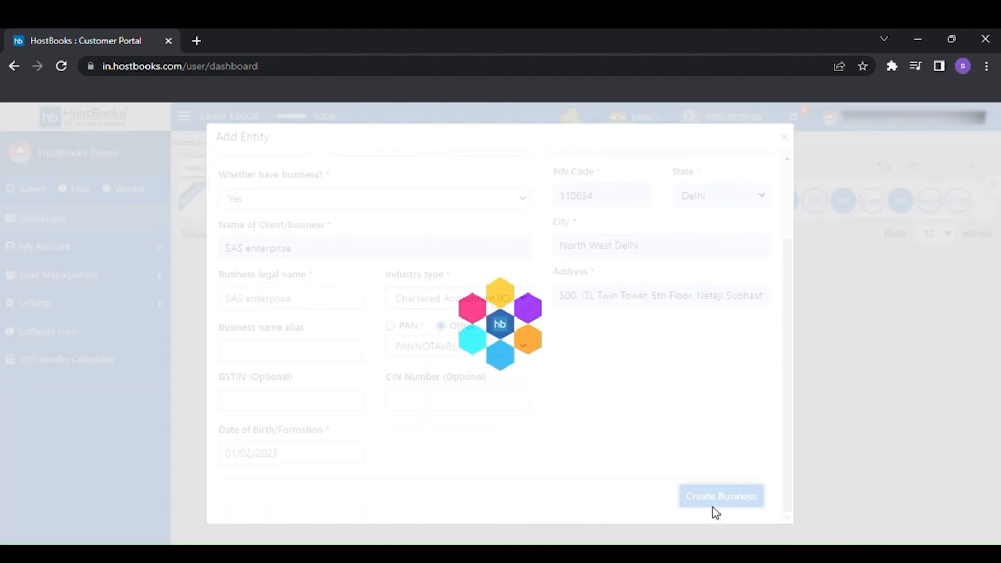
{"action": "left_click", "coordinate": [720, 496]}
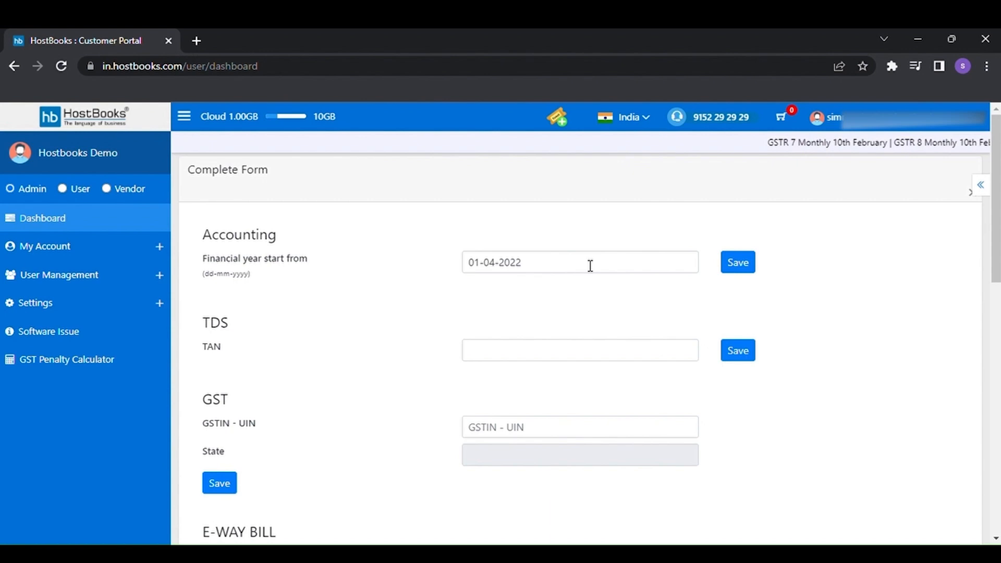
{"action": "left_click", "coordinate": [736, 262]}
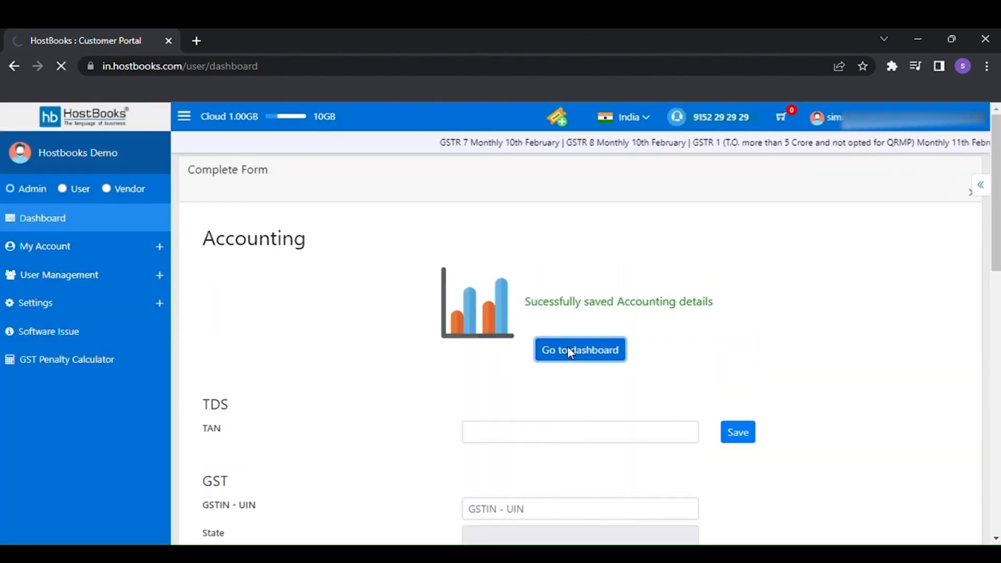
{"action": "left_click", "coordinate": [579, 350]}
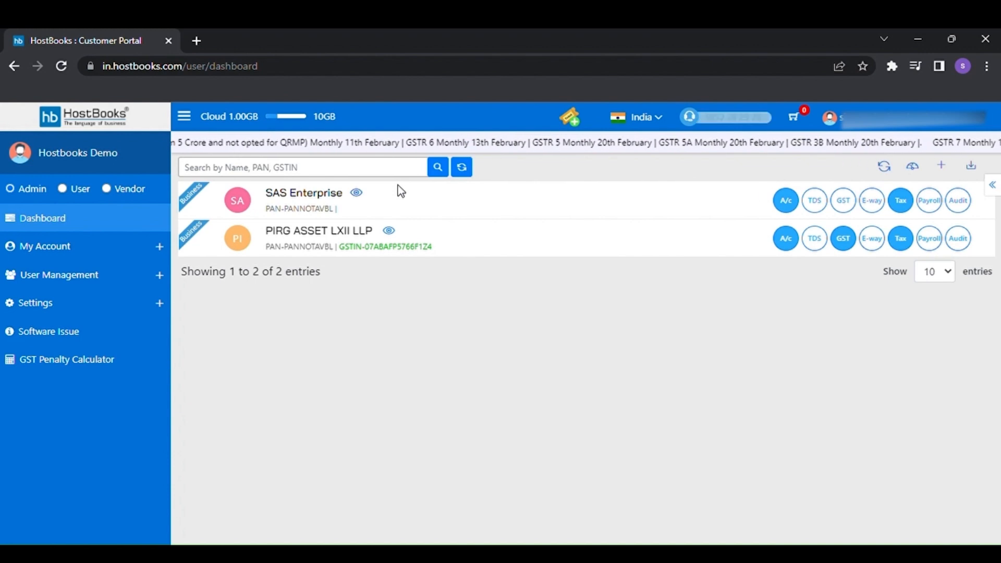
Step: Download the Entity_Import (4).csv template from the Import Entity dialog
{"action": "left_click", "coordinate": [969, 165]}
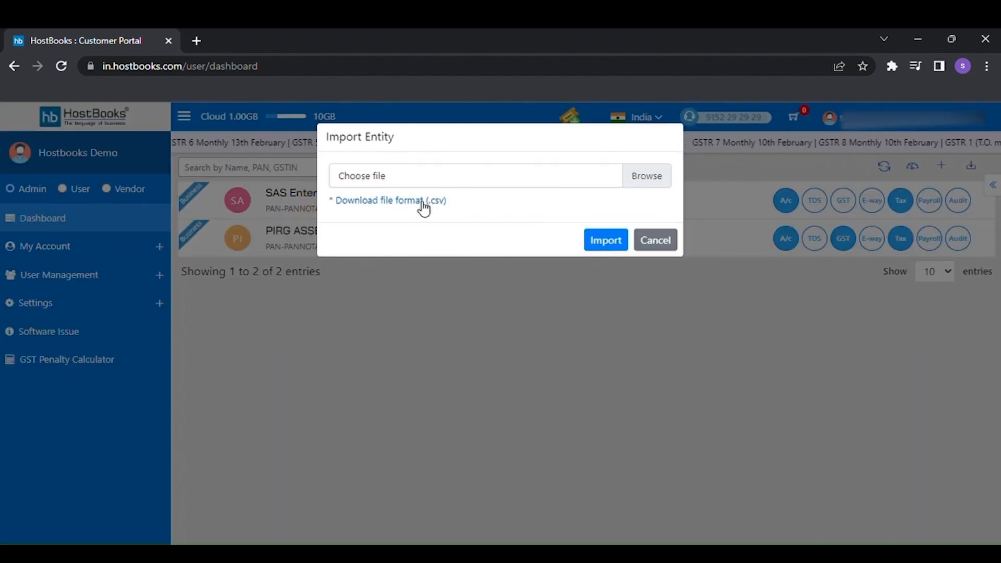
{"action": "left_click", "coordinate": [388, 200]}
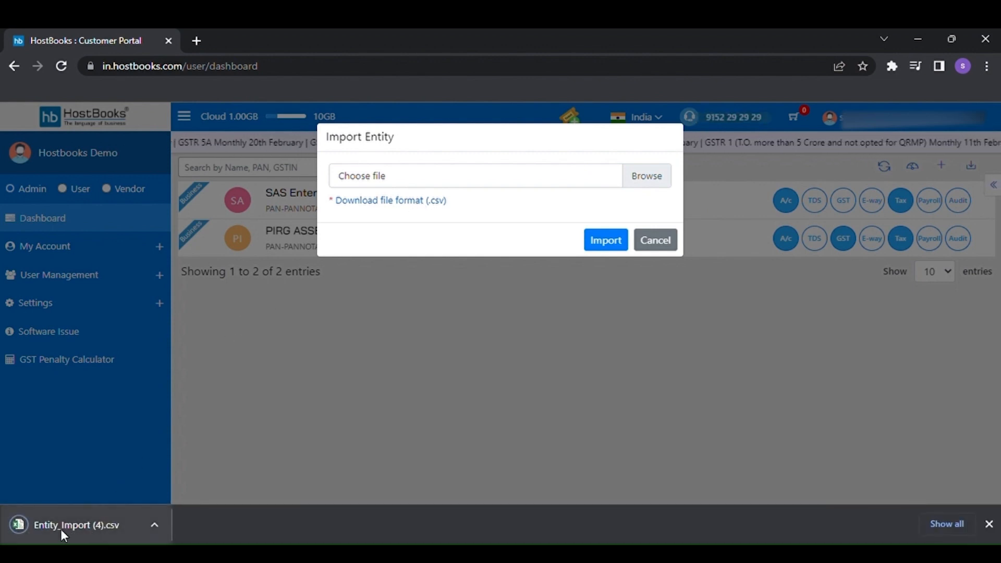
{"action": "mouse_move", "coordinate": [409, 359]}
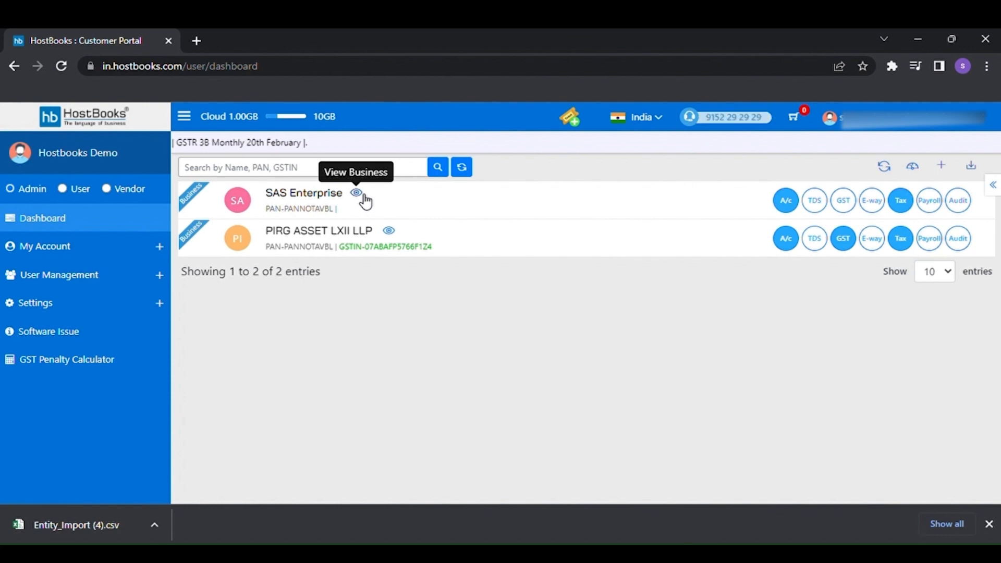
{"action": "left_click", "coordinate": [356, 193]}
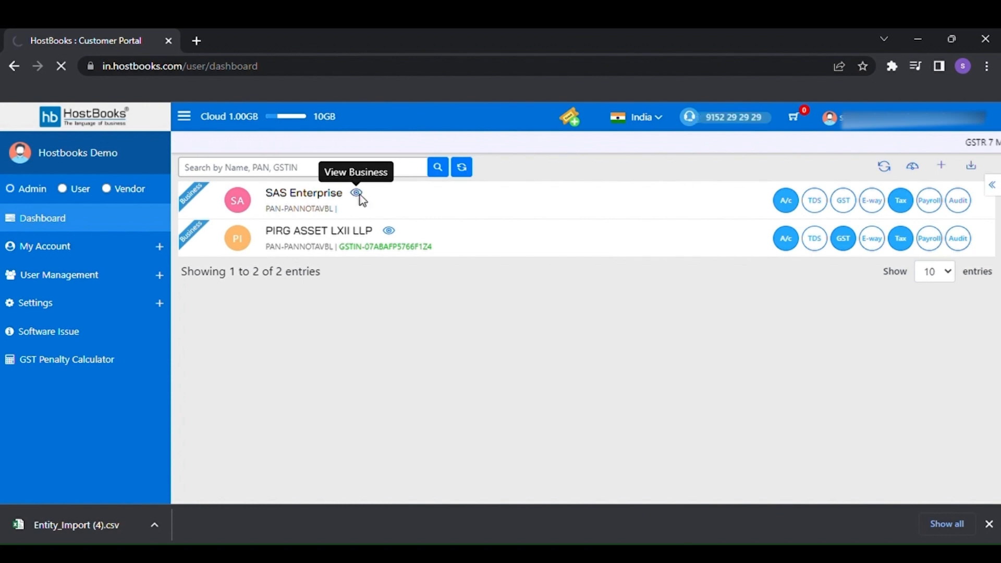
{"action": "left_click", "coordinate": [356, 193]}
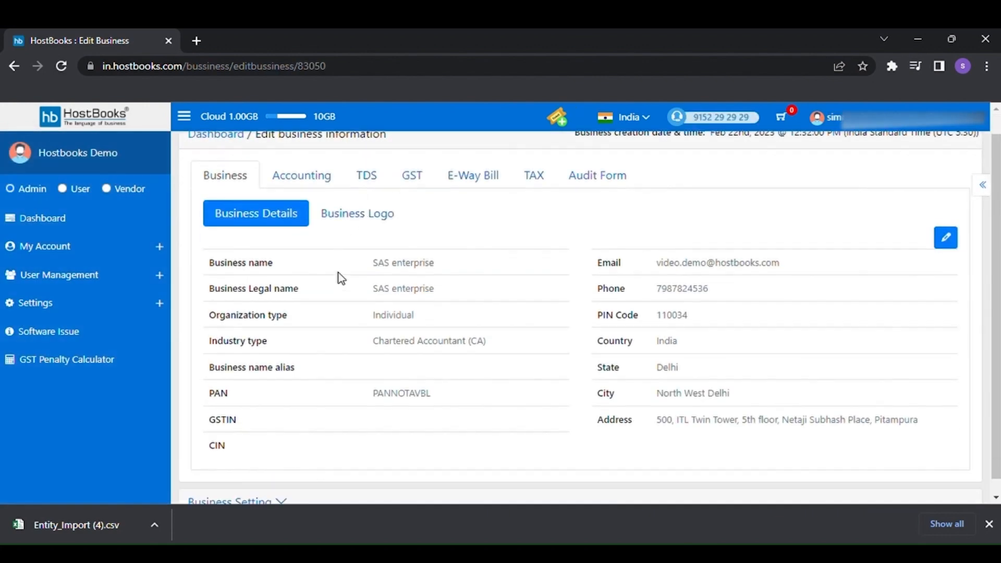
{"action": "left_click", "coordinate": [945, 238]}
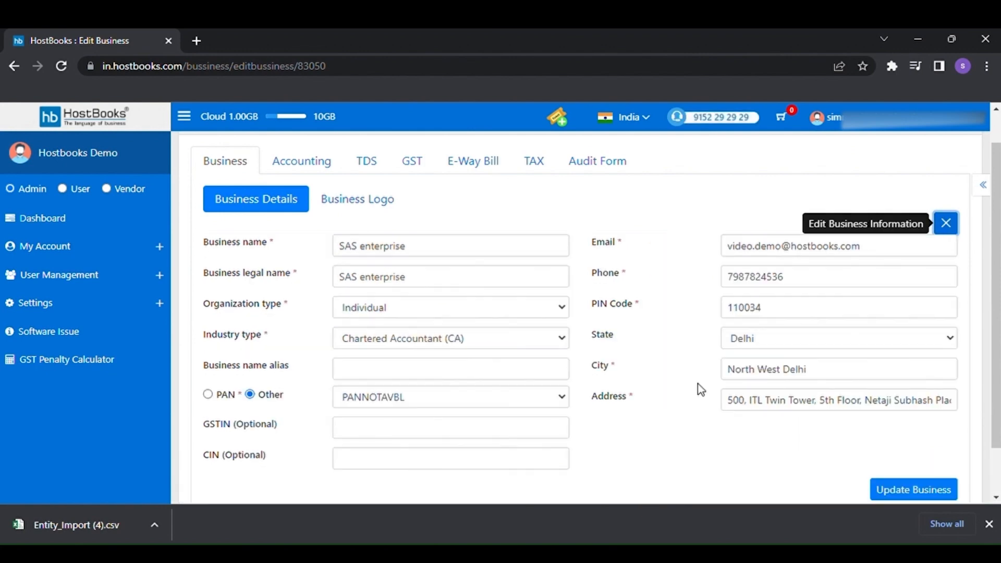
{"action": "scroll", "scroll_direction": "down", "scroll_amount": 3}
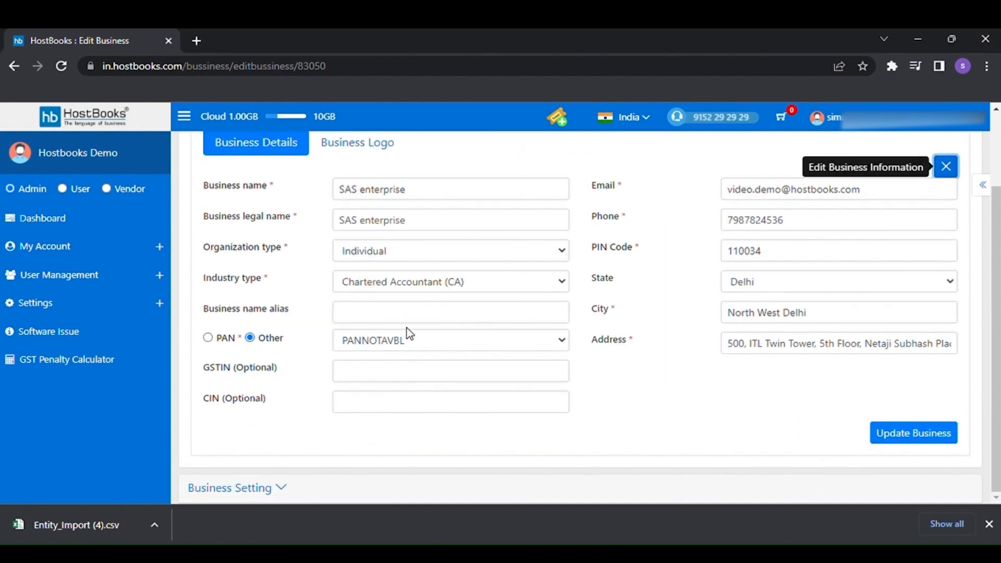
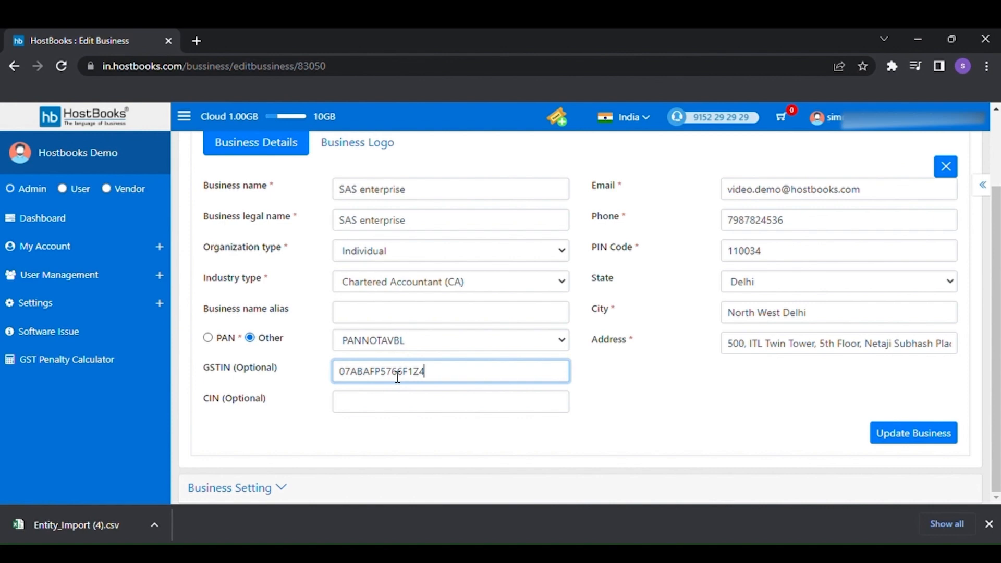
{"action": "left_click", "coordinate": [912, 433]}
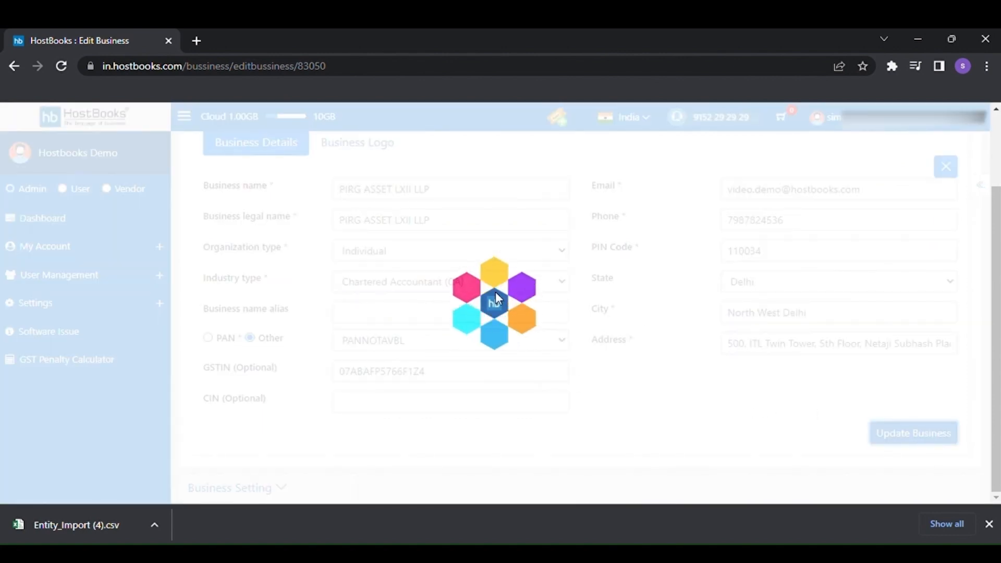
{"action": "left_click", "coordinate": [912, 432]}
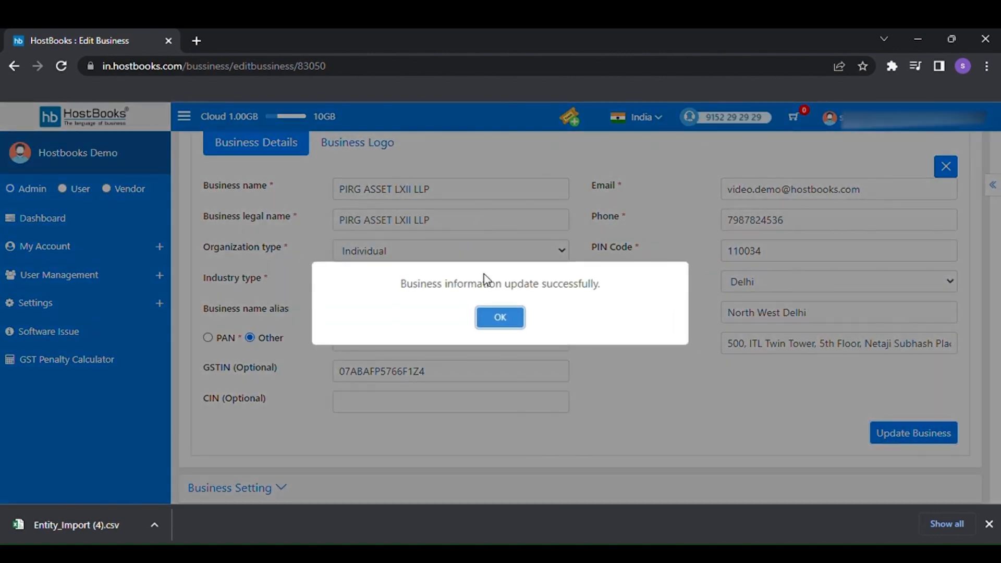
{"action": "left_click", "coordinate": [499, 317]}
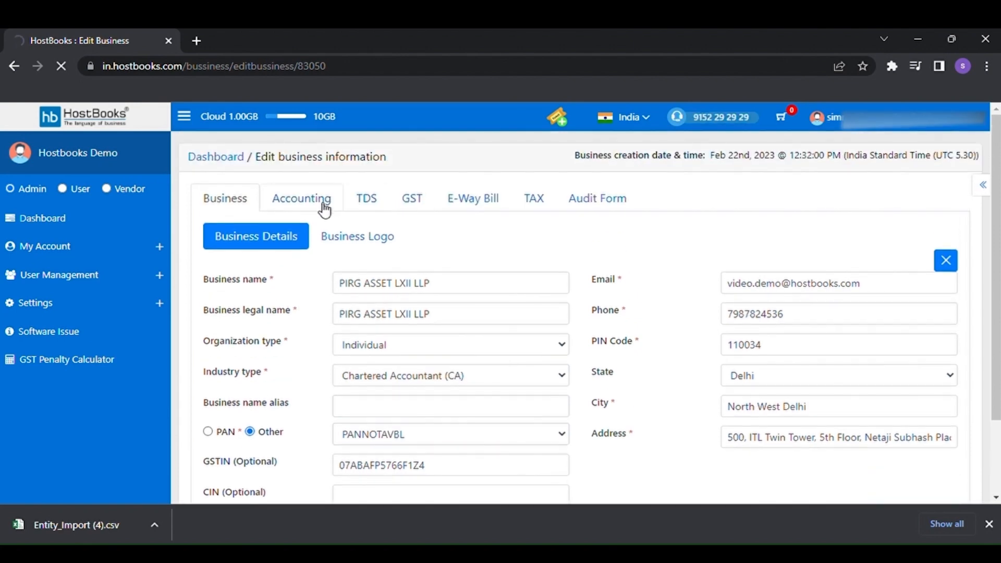
Step: Browse the Accounting, TDS and Tax tabs, then view the empty Business Logo section
{"action": "left_click", "coordinate": [945, 261]}
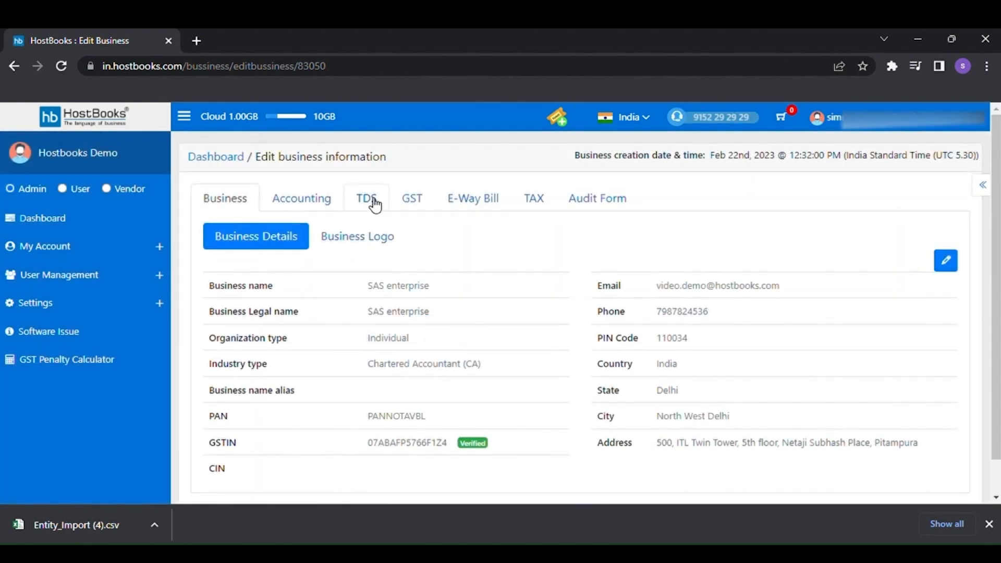
{"action": "left_click", "coordinate": [412, 198]}
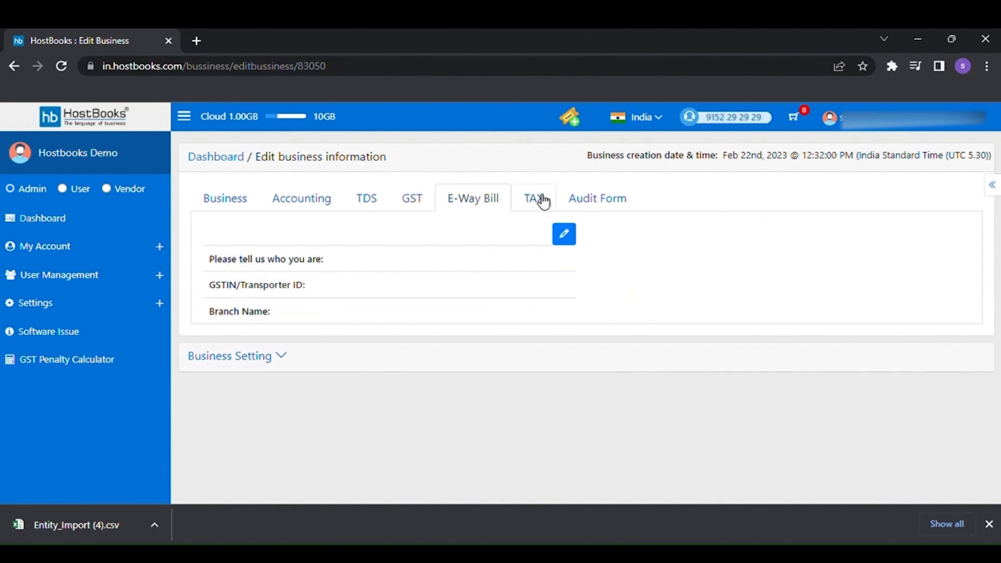
{"action": "left_click", "coordinate": [596, 198]}
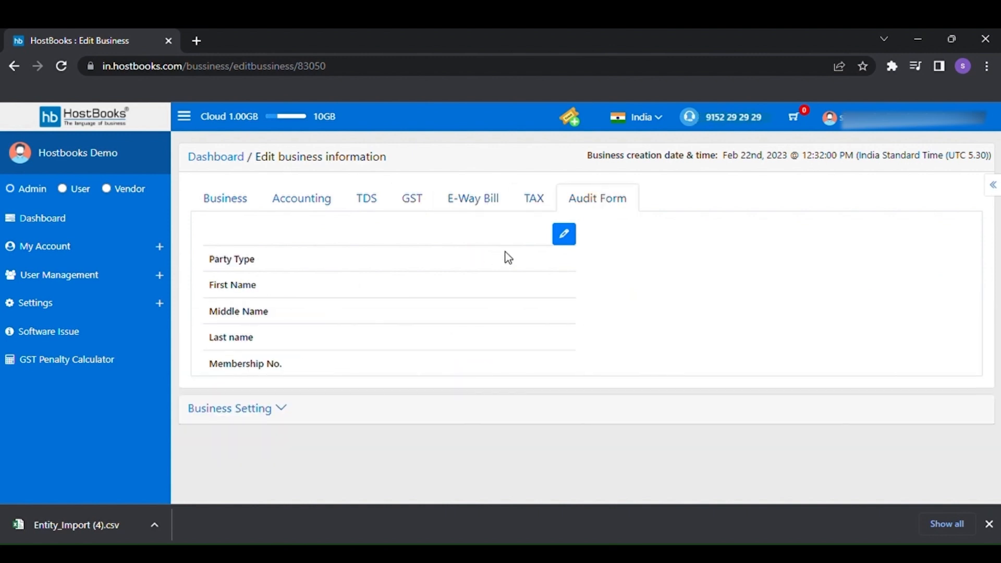
{"action": "left_click", "coordinate": [225, 198]}
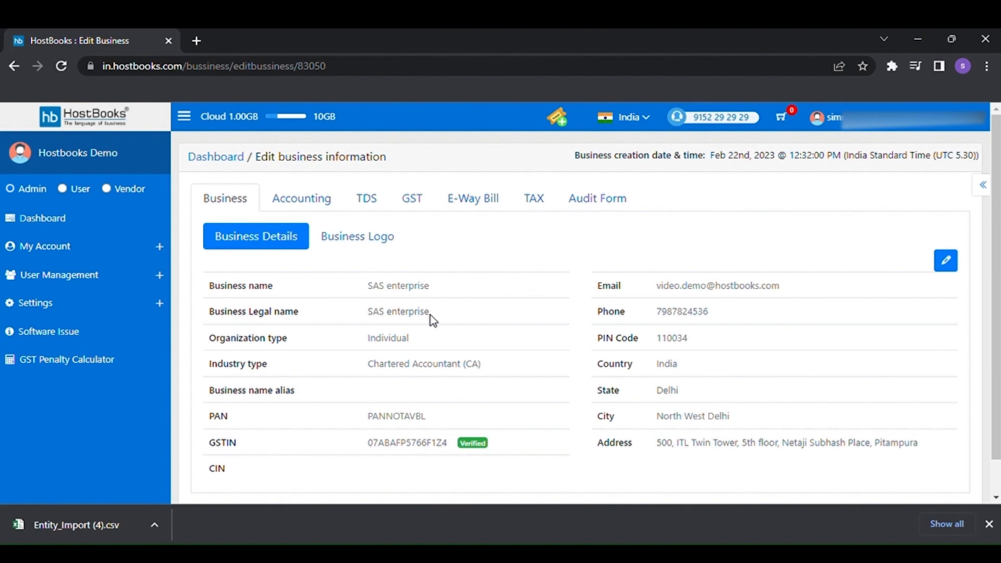
{"action": "left_click", "coordinate": [356, 236]}
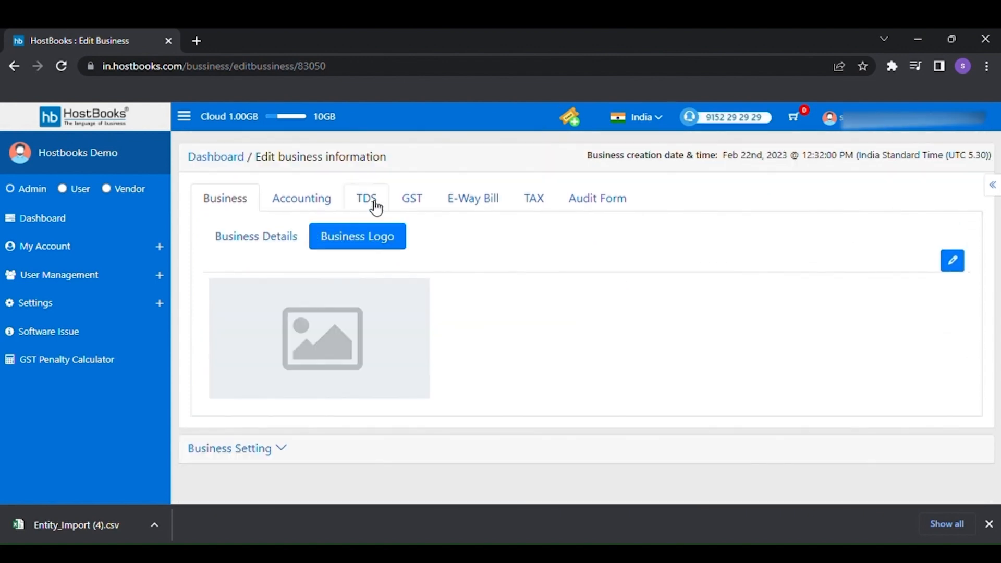
{"action": "mouse_move", "coordinate": [371, 298]}
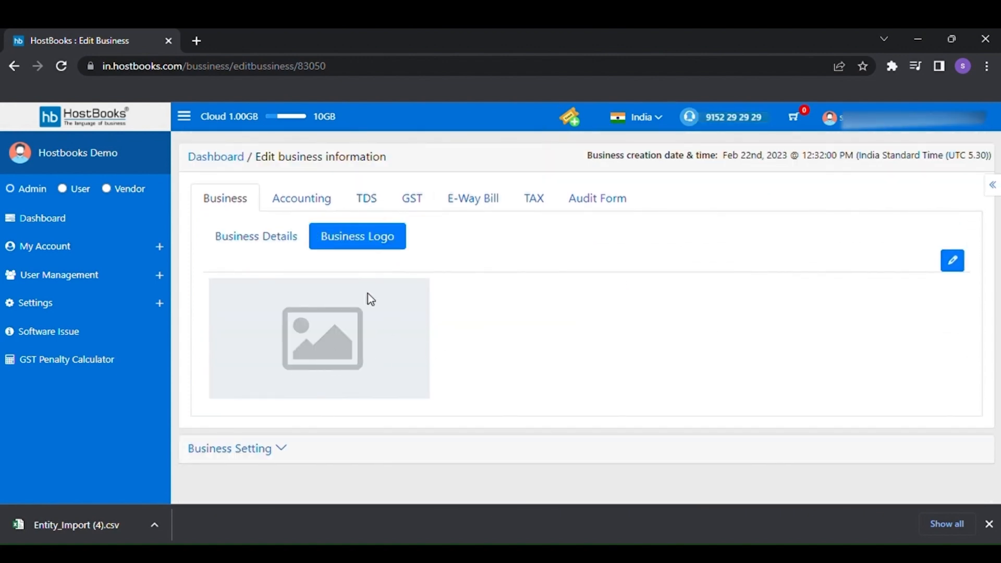
Step: Upload the HostBooks logo image as SAS Enterprise's business logo and save it
{"action": "left_click", "coordinate": [951, 261]}
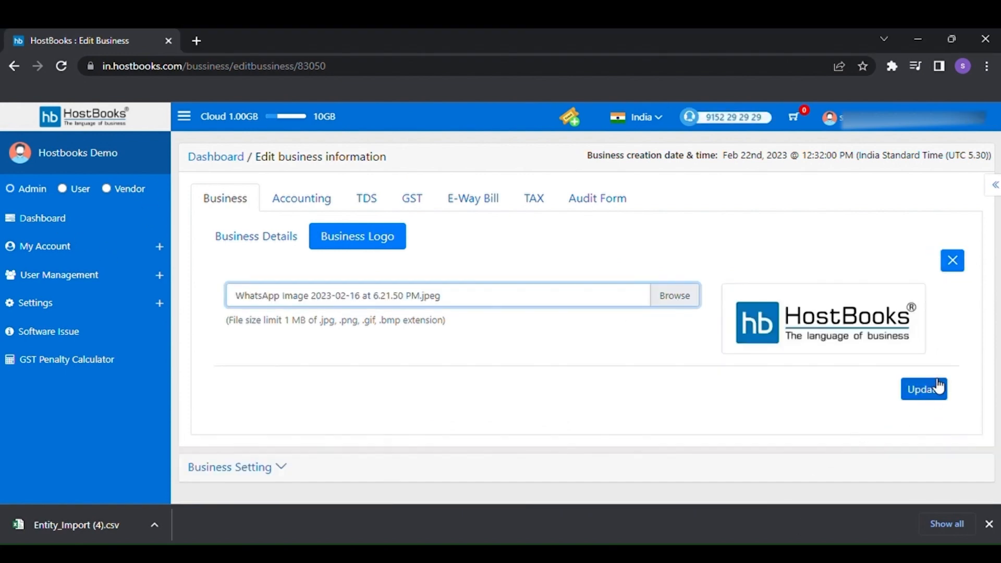
{"action": "left_click", "coordinate": [924, 389]}
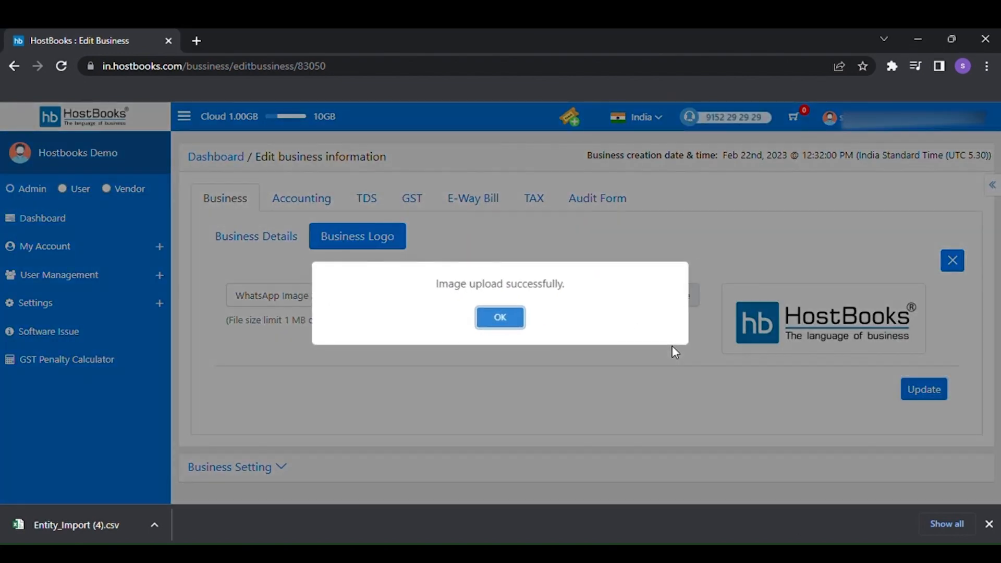
{"action": "left_click", "coordinate": [500, 317]}
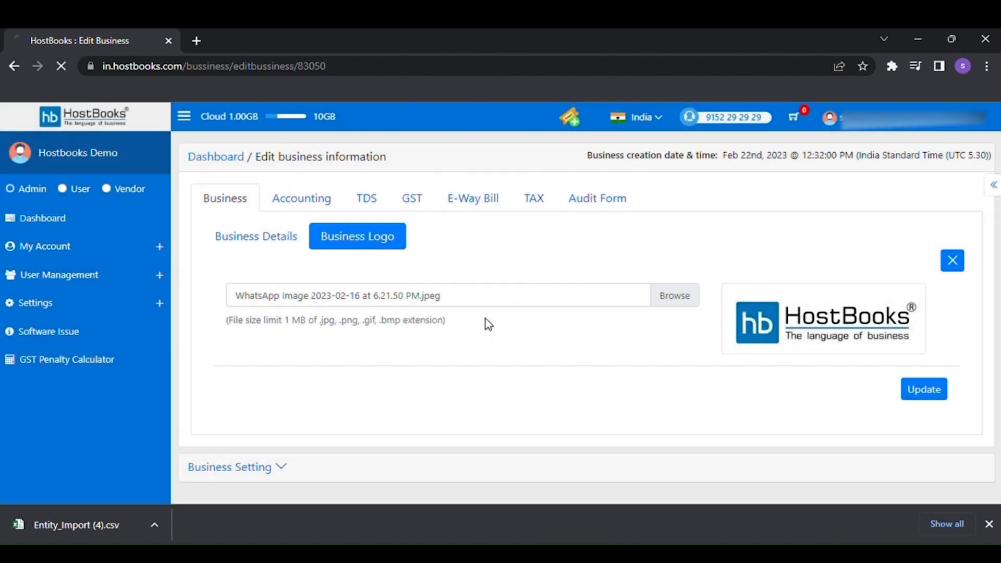
{"action": "left_click", "coordinate": [922, 389]}
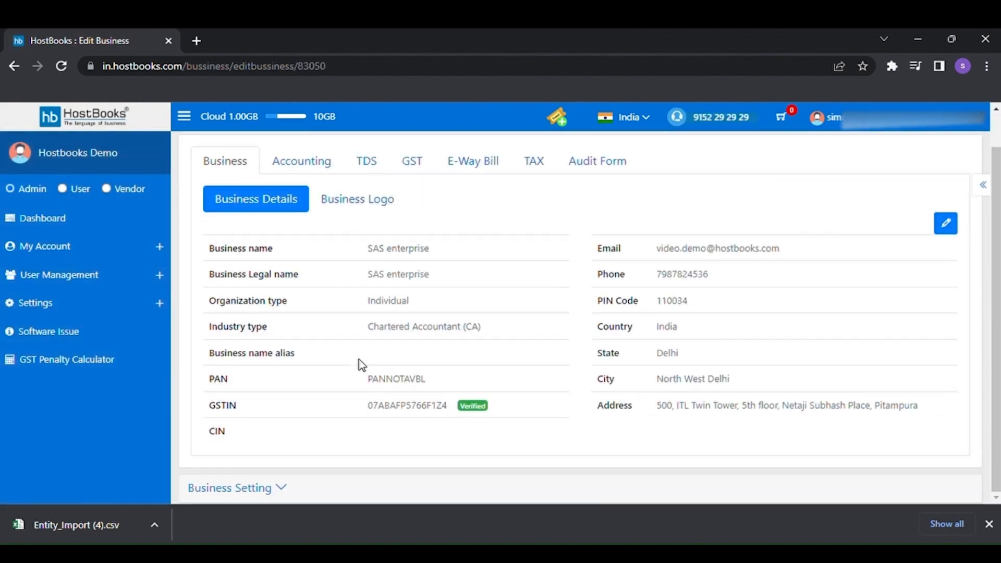
{"action": "mouse_move", "coordinate": [257, 497]}
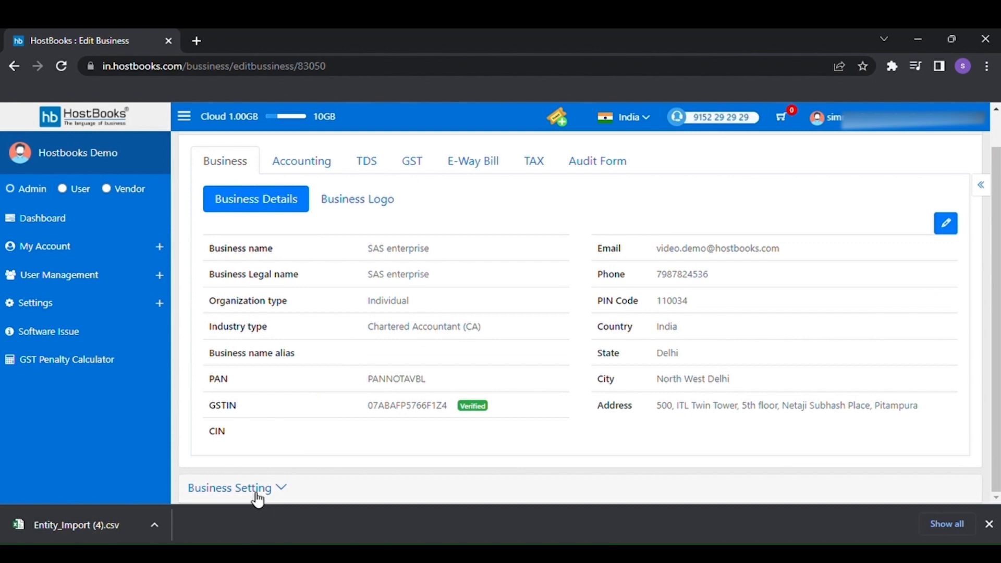
Step: Delete the SAS enterprise business through Delete Business and confirm the deletion
{"action": "scroll", "scroll_direction": "down", "scroll_amount": 3}
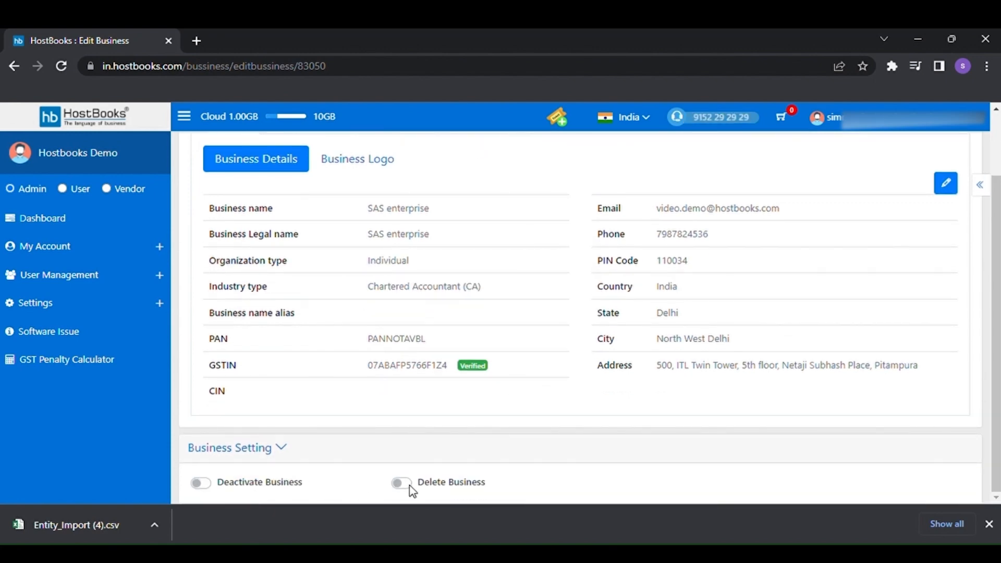
{"action": "left_click", "coordinate": [401, 482]}
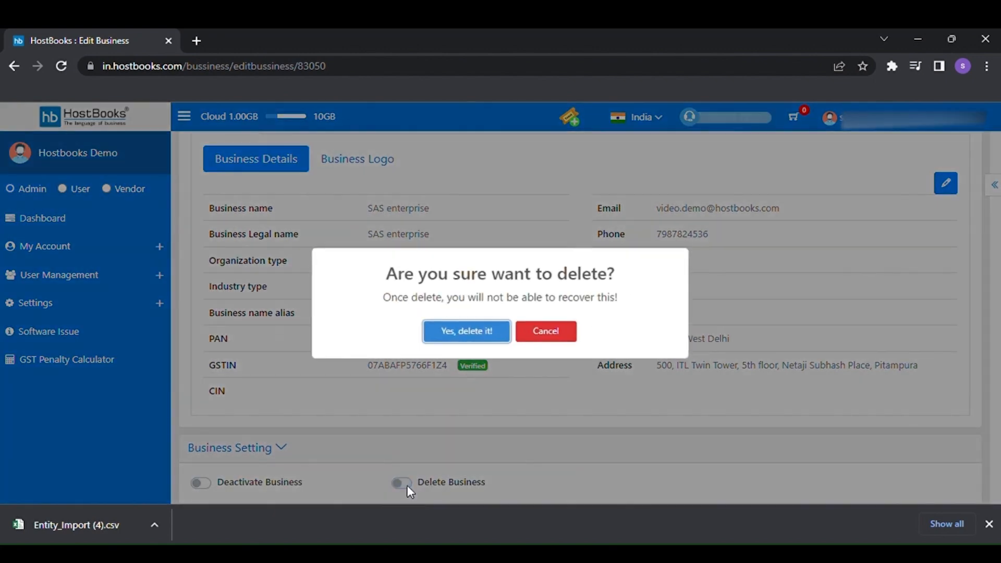
{"action": "left_click", "coordinate": [466, 331]}
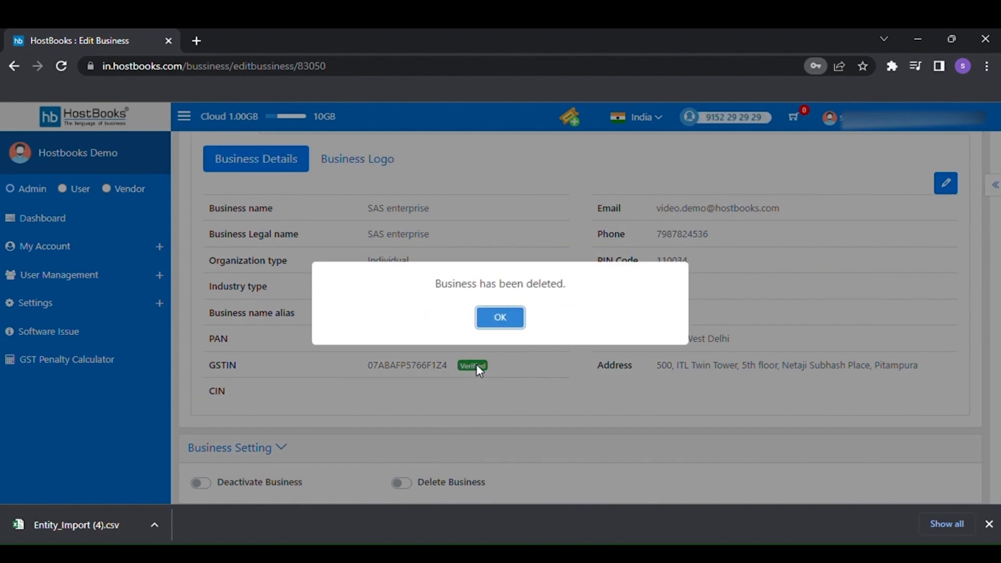
{"action": "left_click", "coordinate": [500, 318]}
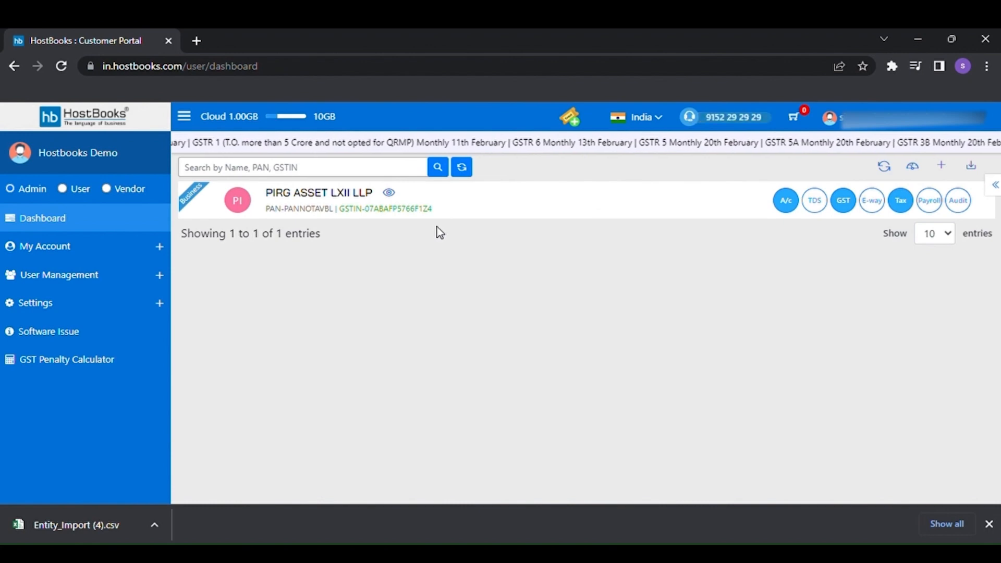
{"action": "mouse_move", "coordinate": [914, 165]}
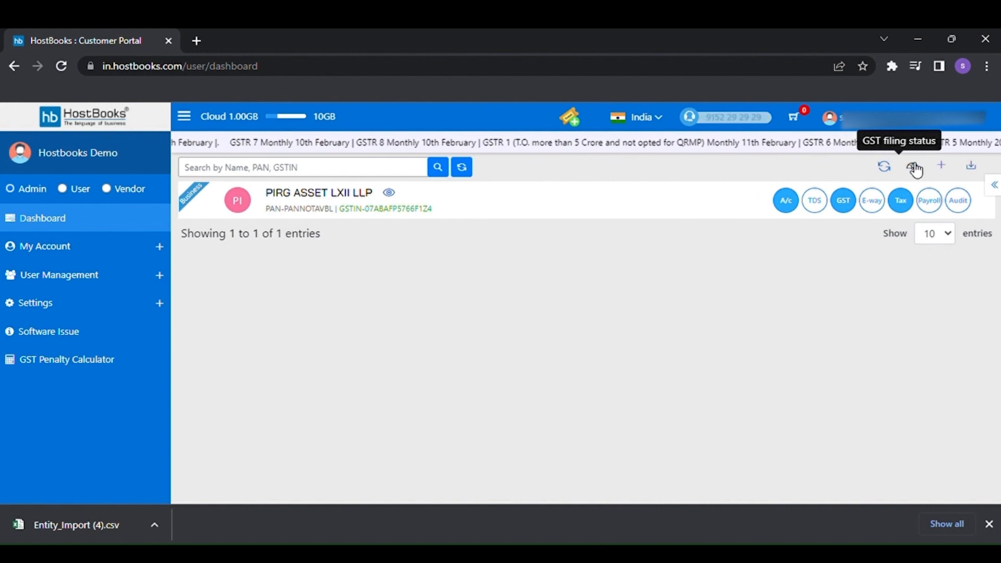
Step: View GST filing status for 2021-2022, then refresh return status to show Jan 2023 GSTR3B and GSTR1
{"action": "left_click", "coordinate": [914, 166]}
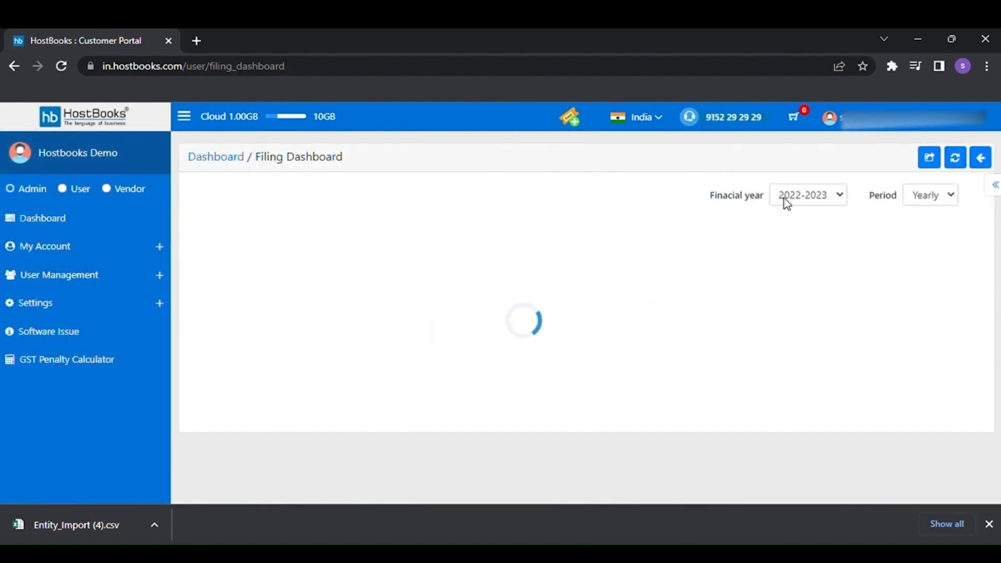
{"action": "left_click", "coordinate": [797, 157]}
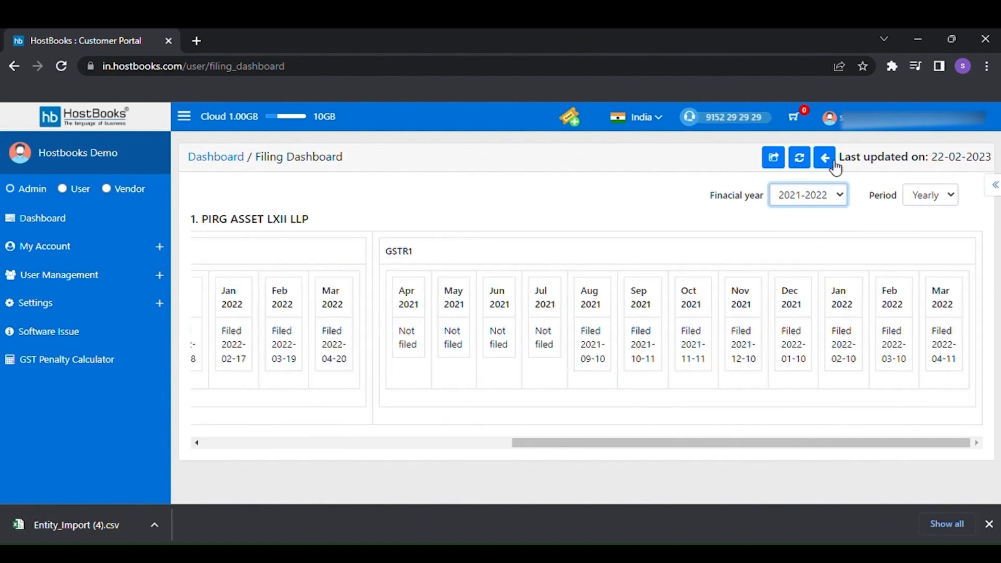
{"action": "left_click", "coordinate": [823, 157]}
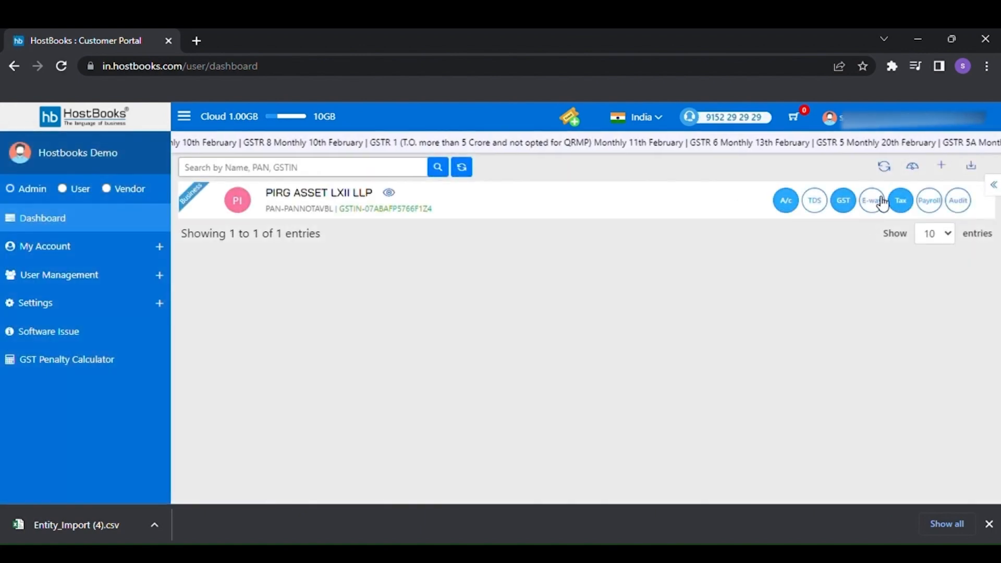
{"action": "left_click", "coordinate": [883, 165]}
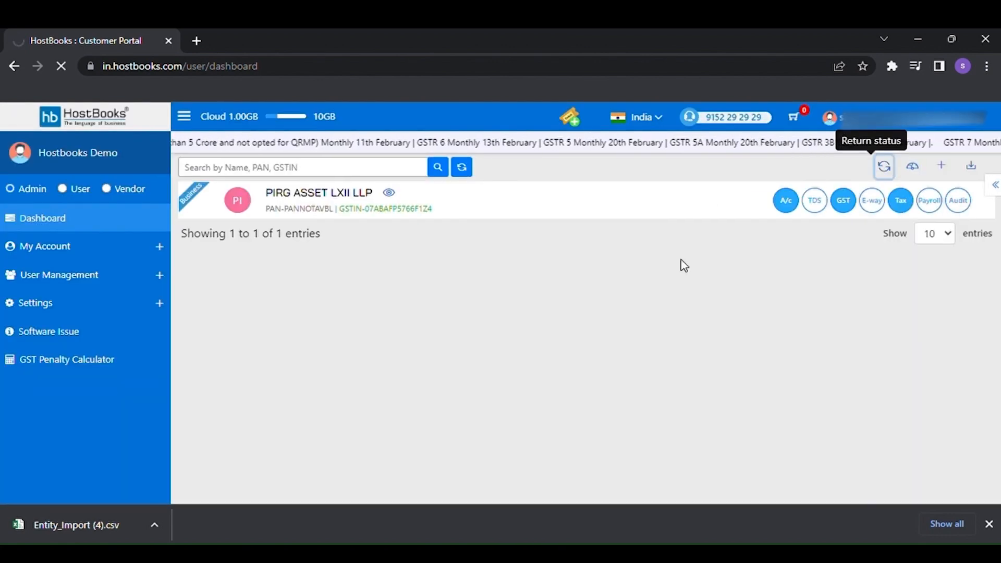
{"action": "left_click", "coordinate": [884, 165]}
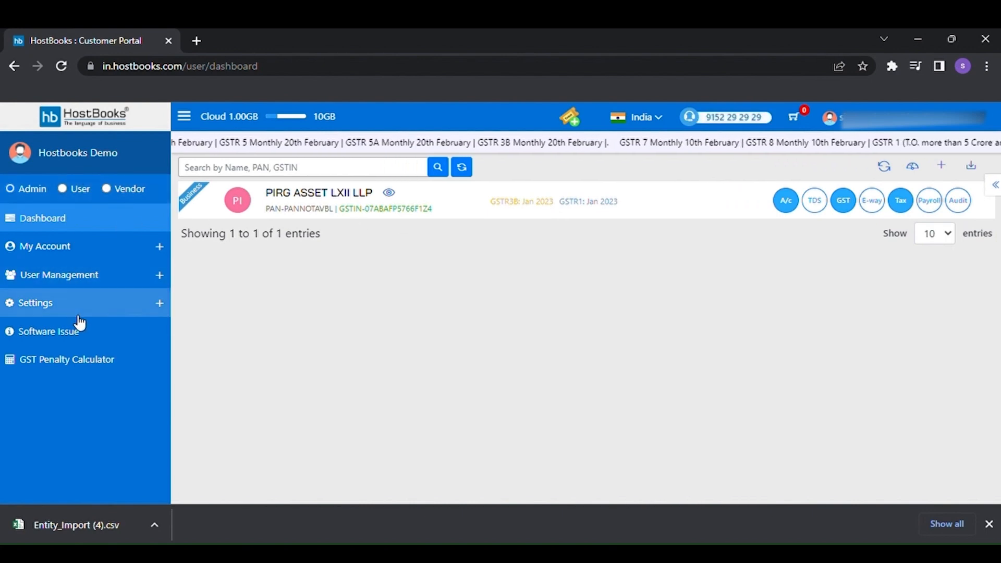
{"action": "mouse_move", "coordinate": [104, 245]}
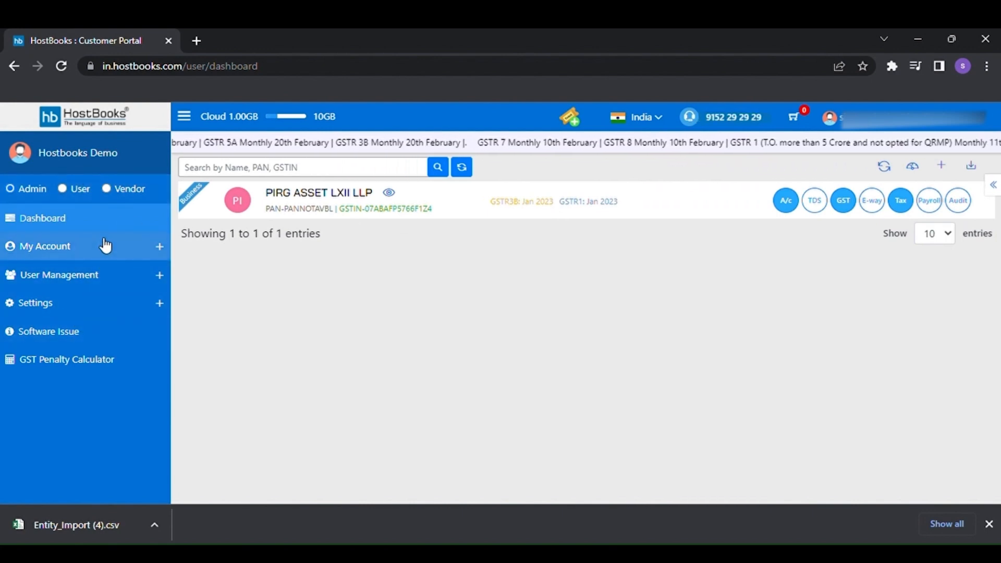
Step: Expand My Account and Settings to show Security, Default, Business and Theme settings
{"action": "left_click", "coordinate": [45, 246]}
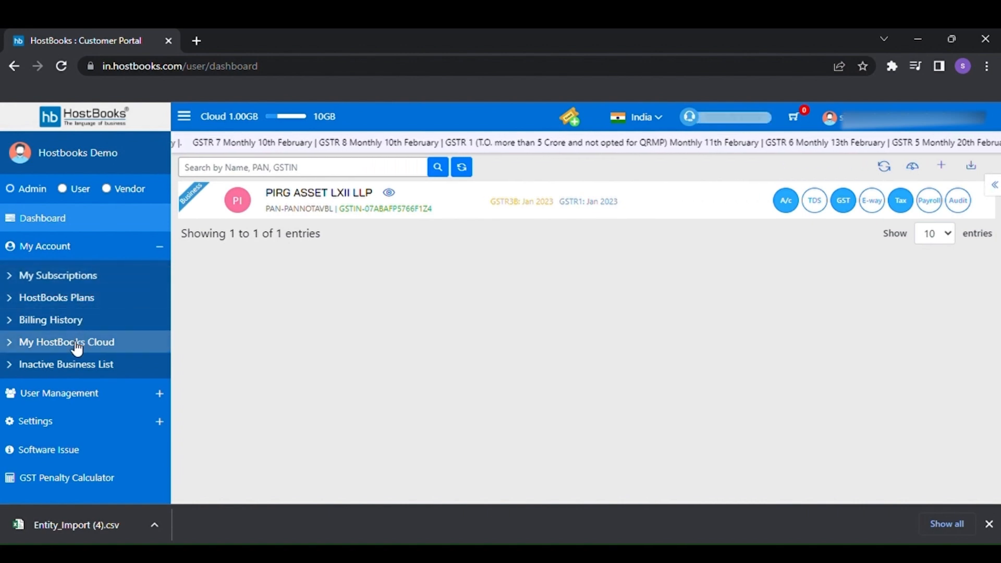
{"action": "left_click", "coordinate": [45, 246]}
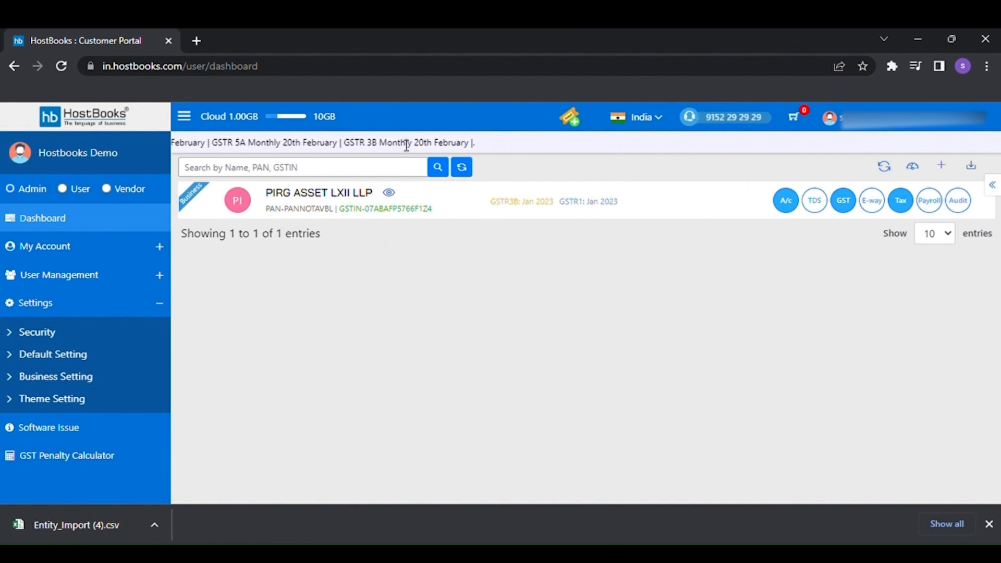
{"action": "mouse_move", "coordinate": [506, 125]}
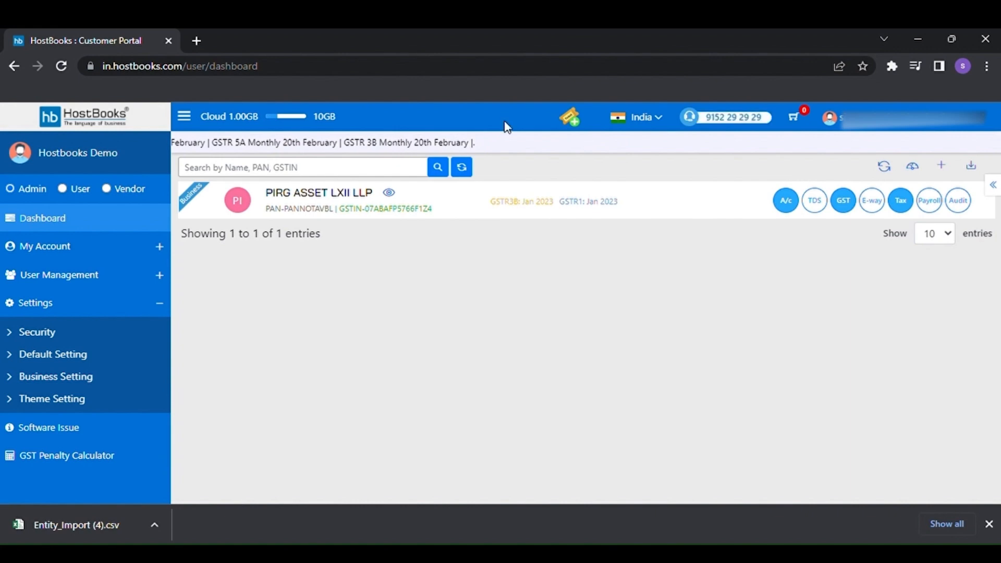
Step: Change the account password on the Profile page's Password tab and confirm the update
{"action": "left_click", "coordinate": [830, 117]}
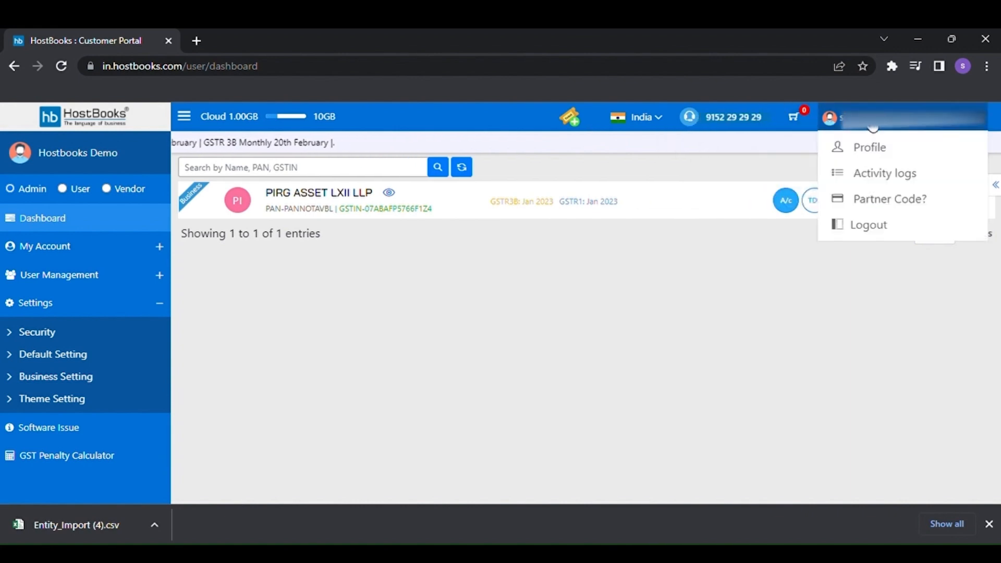
{"action": "left_click", "coordinate": [868, 147]}
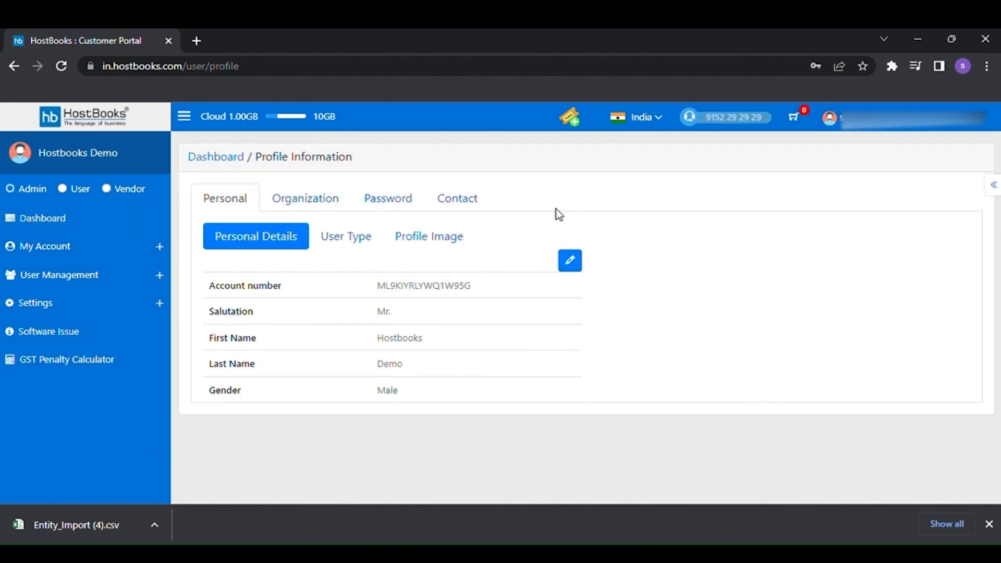
{"action": "mouse_move", "coordinate": [387, 198]}
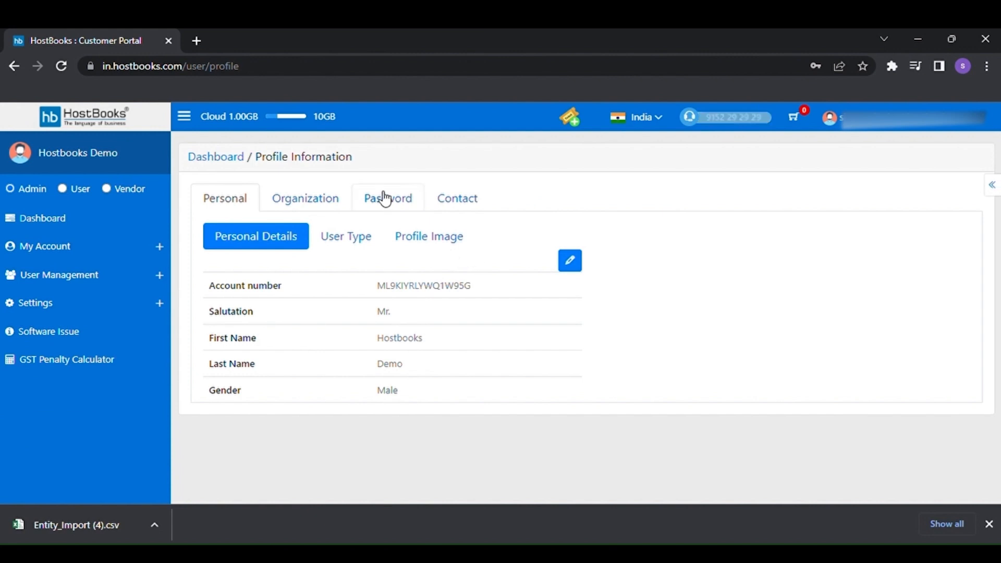
{"action": "left_click", "coordinate": [387, 198]}
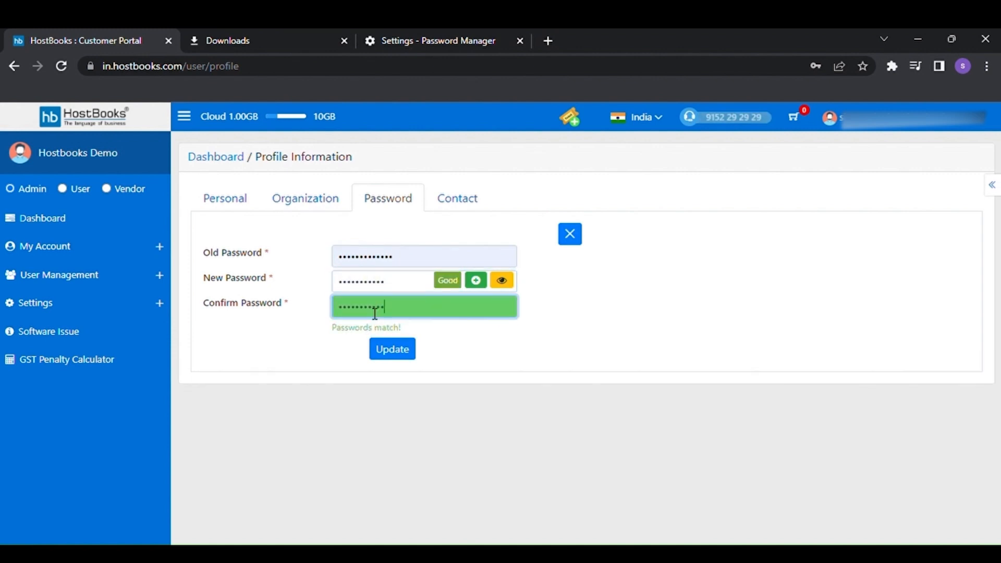
{"action": "left_click", "coordinate": [392, 349]}
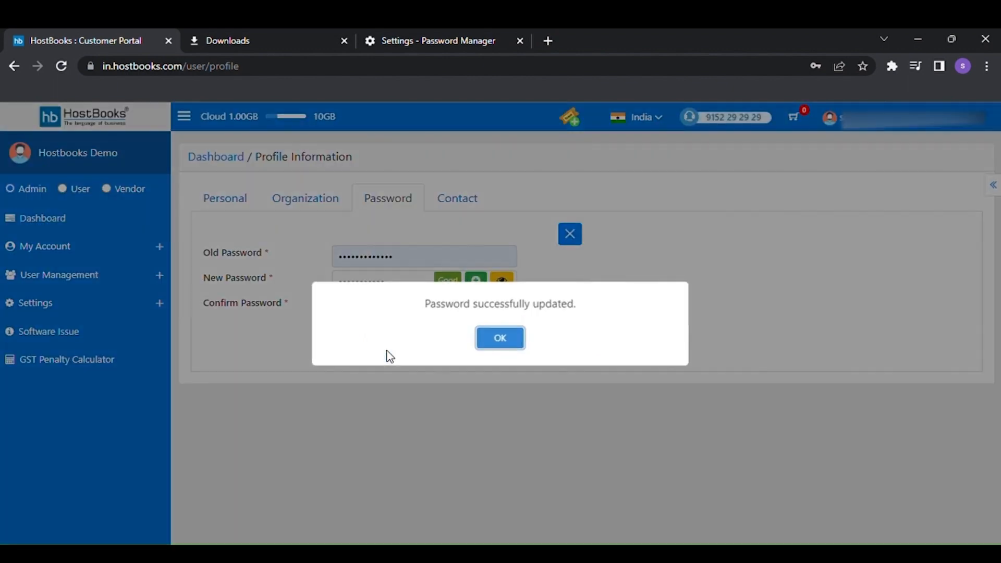
{"action": "left_click", "coordinate": [500, 337]}
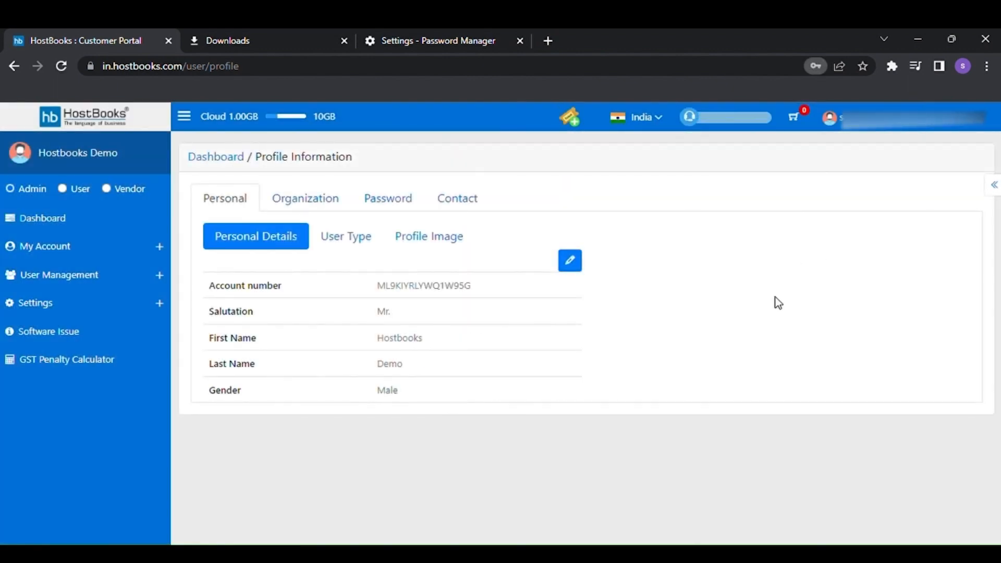
{"action": "mouse_move", "coordinate": [933, 103]}
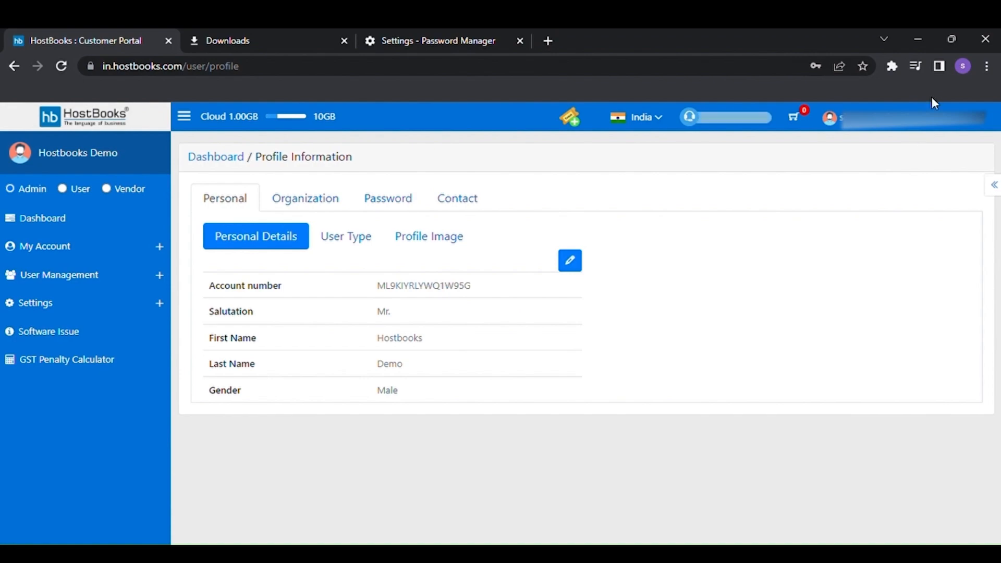